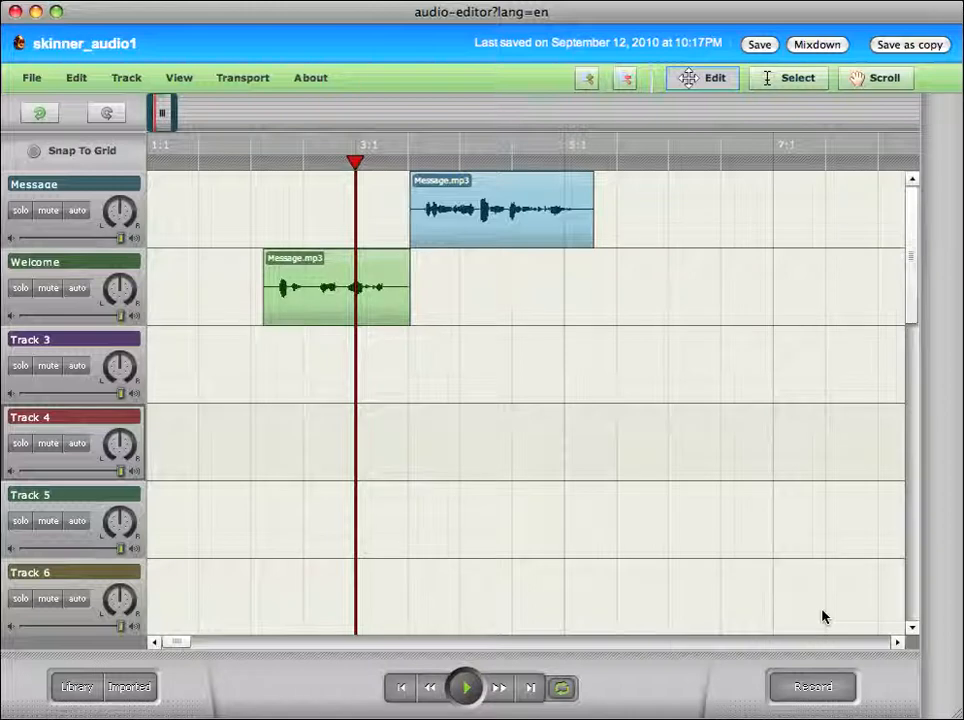
mouse_move(644, 316)
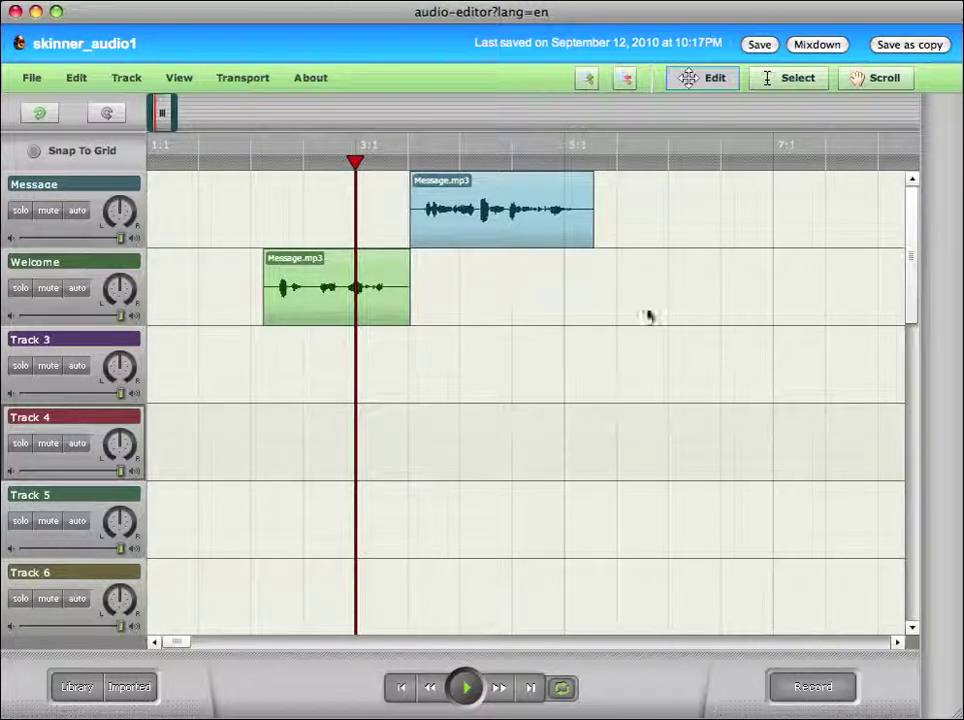
mouse_move(224, 616)
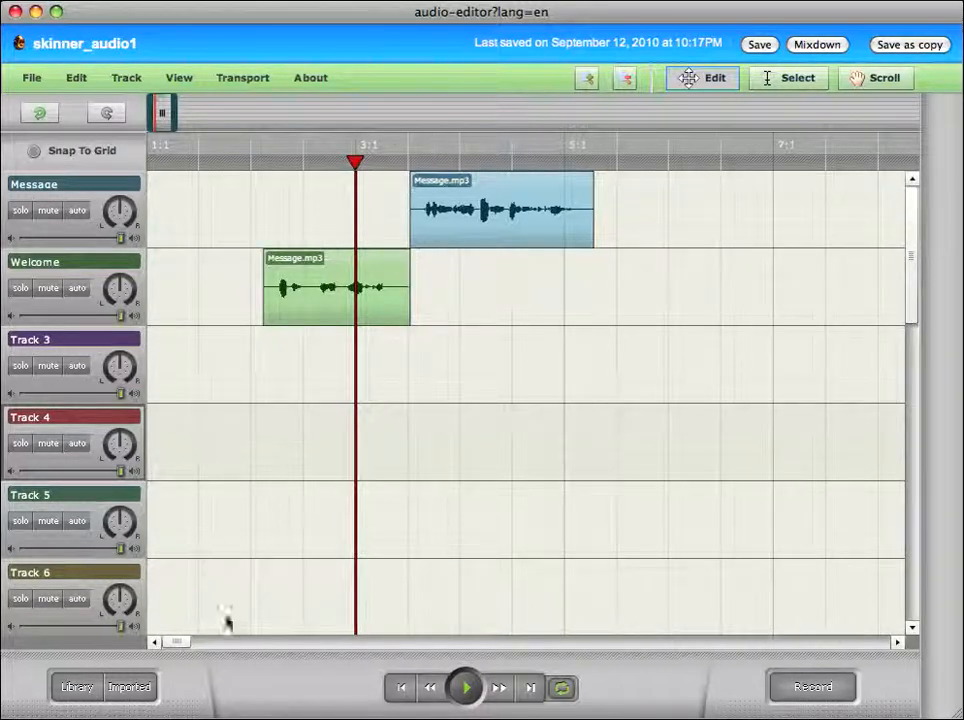
Step: Open the loop library, glance at the CD collections, then browse by musical style
left_click(76, 688)
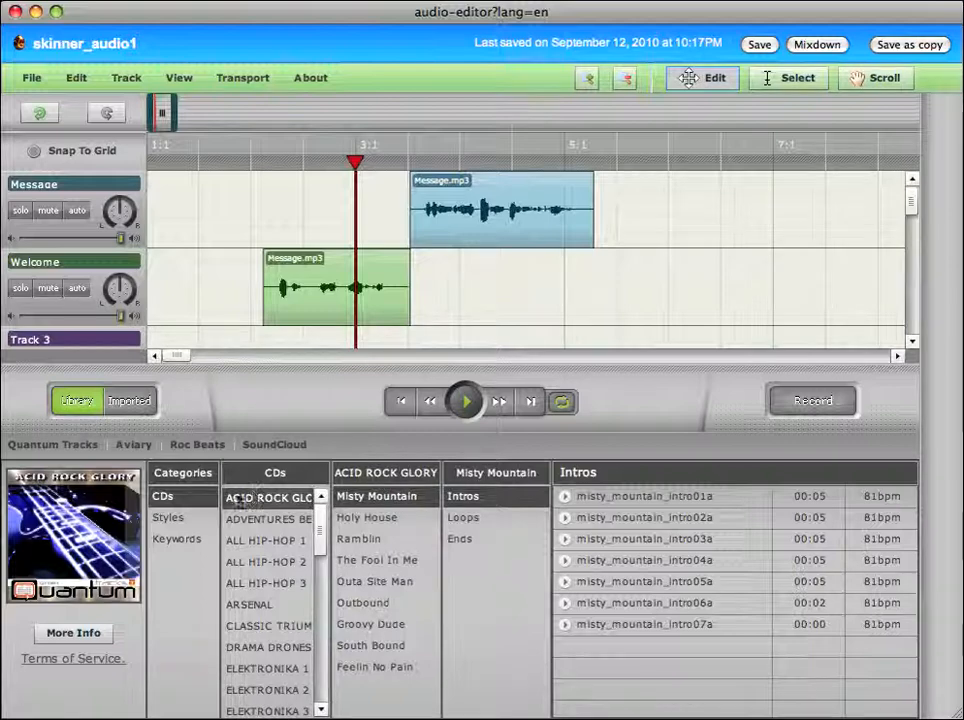
left_click(268, 648)
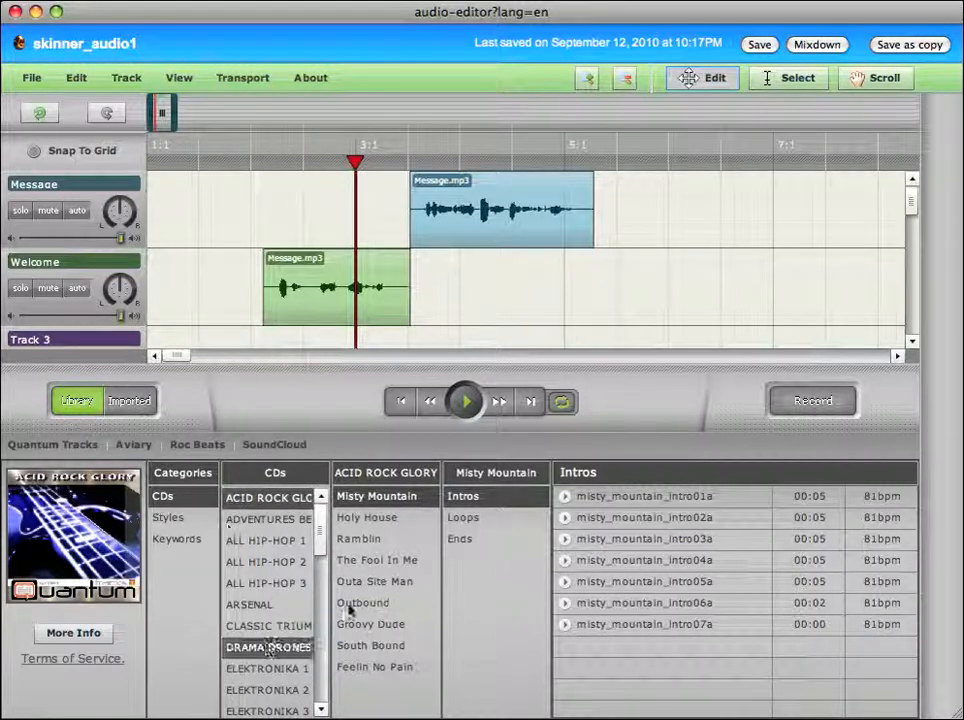
left_click(168, 516)
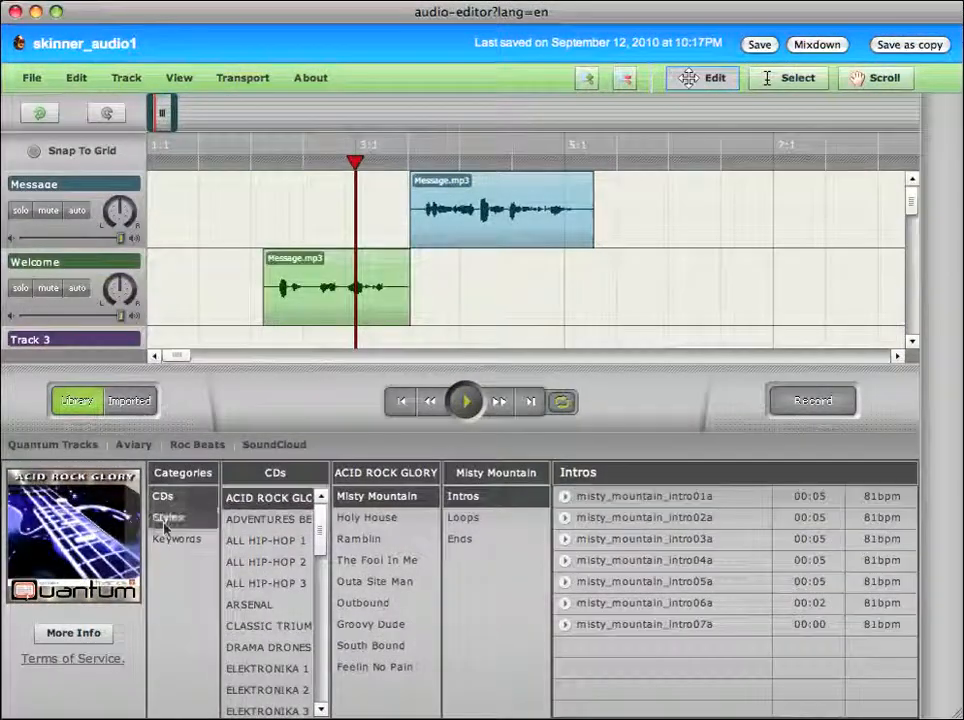
Step: Choose the JAZZ style and list the loops of the song Get With It
left_click(168, 516)
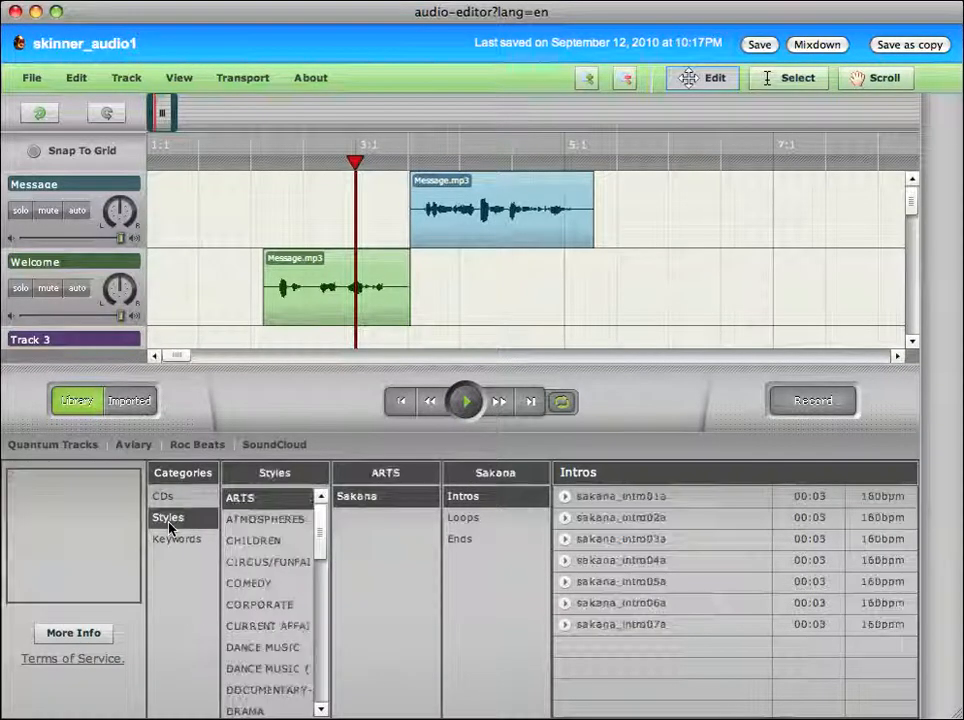
scroll("down", 3)
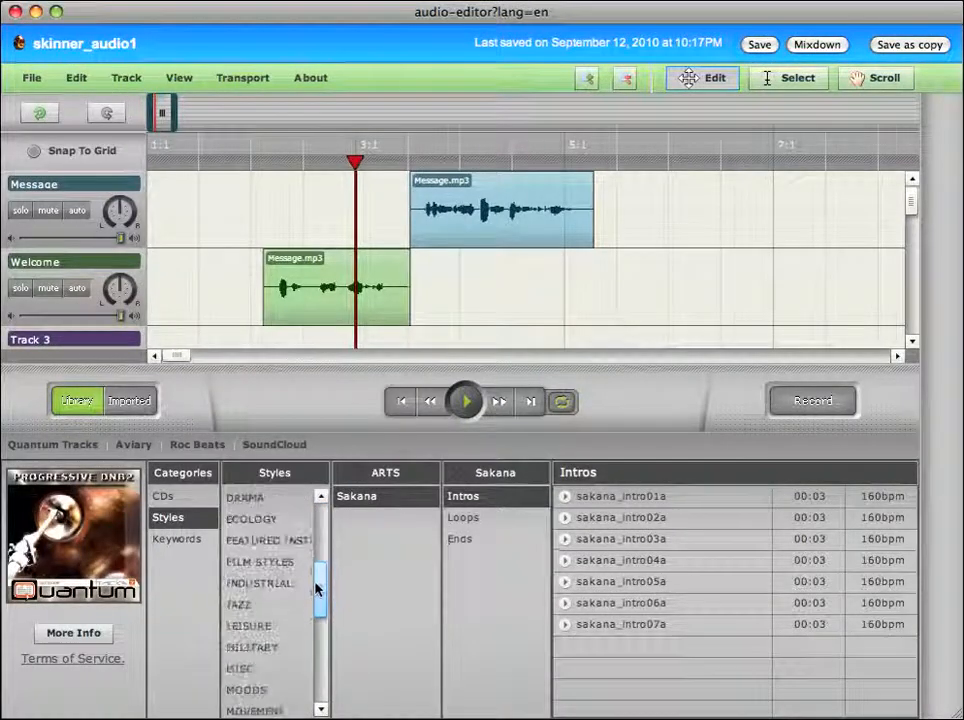
left_click(238, 562)
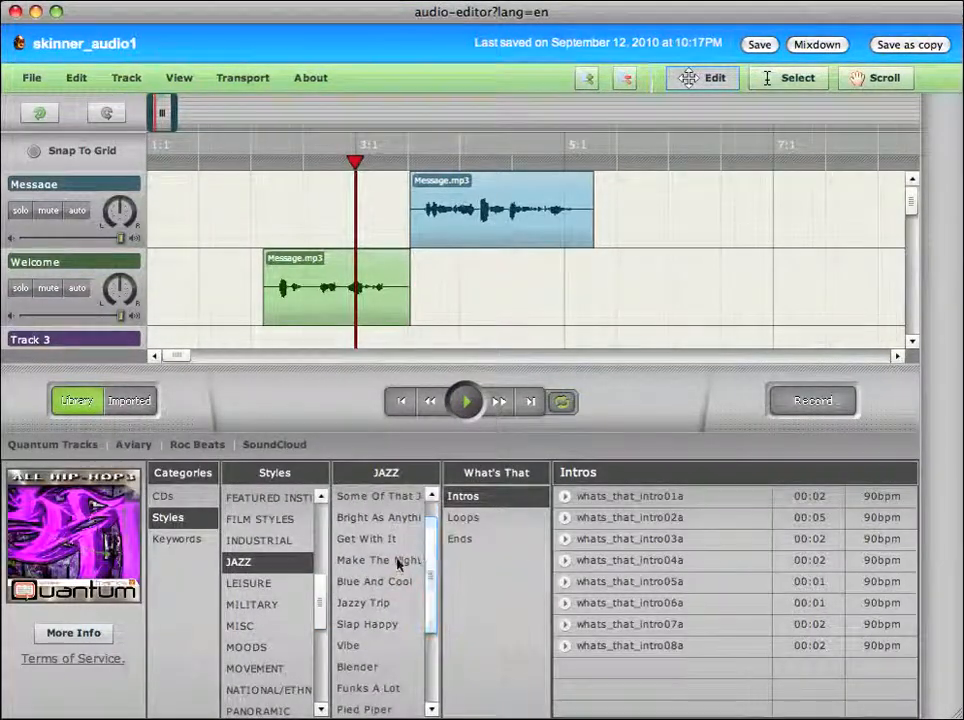
left_click(366, 540)
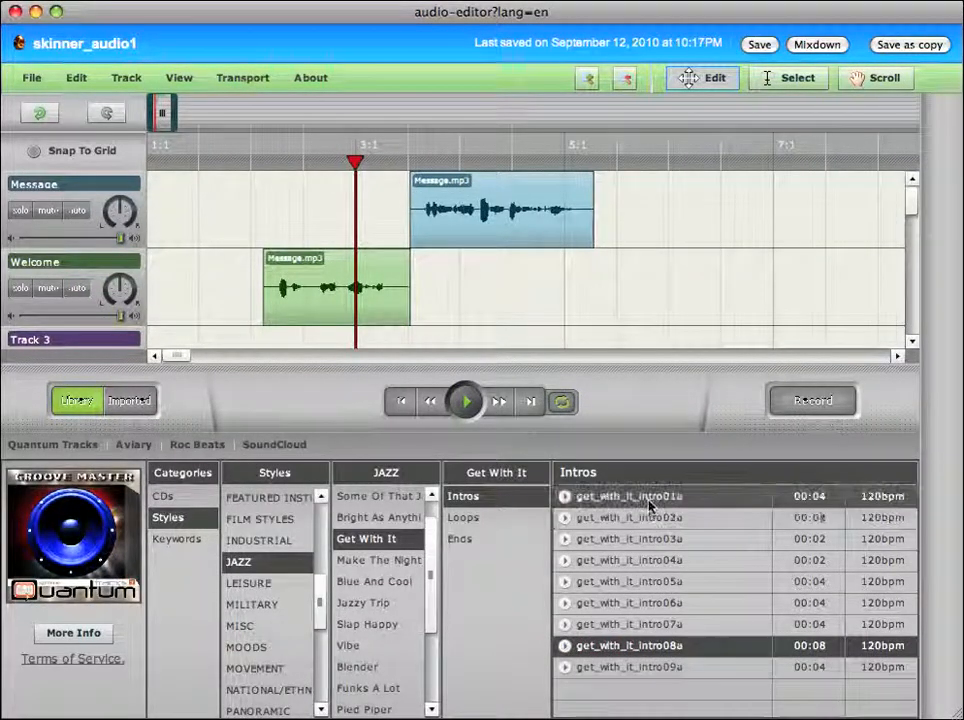
Step: Add the get_with_it_intro01a loop to Track 3 and show the imported files list
left_click(628, 496)
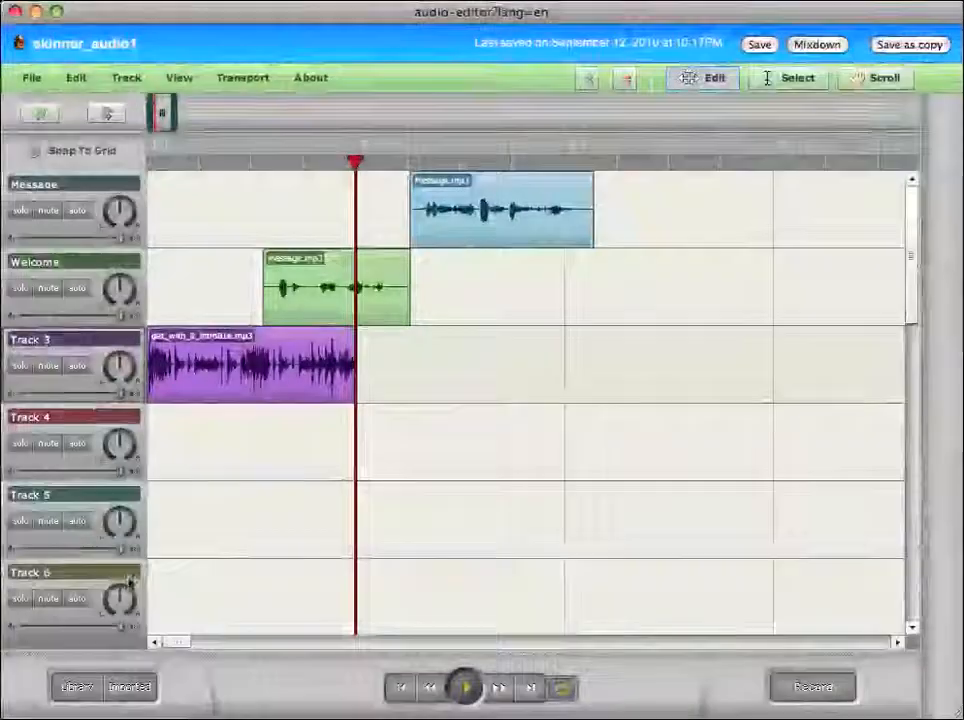
left_click(128, 688)
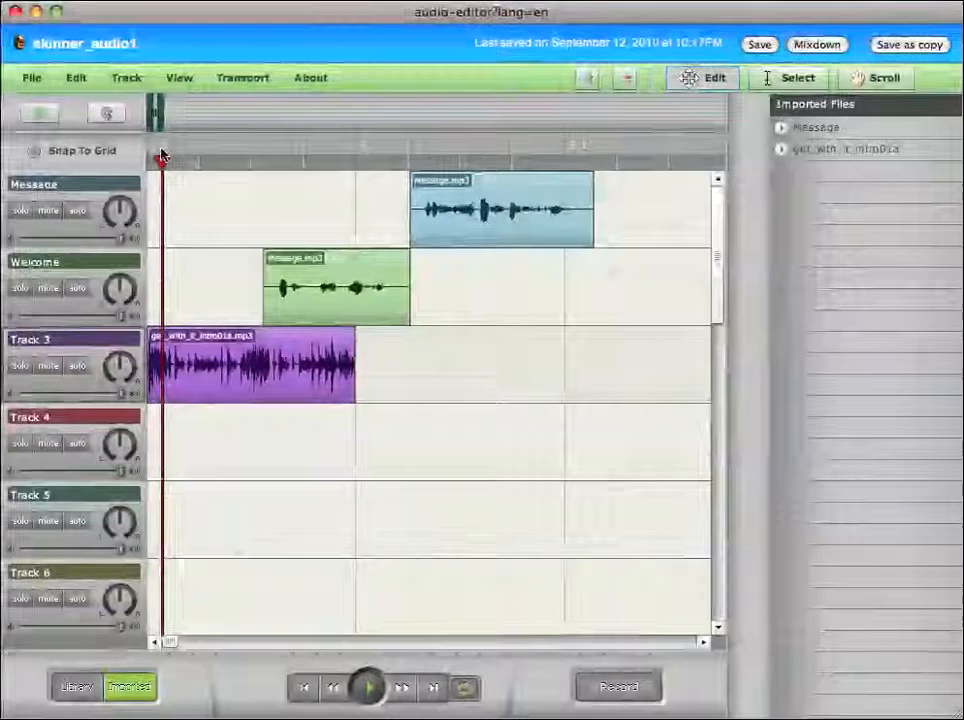
left_click(250, 364)
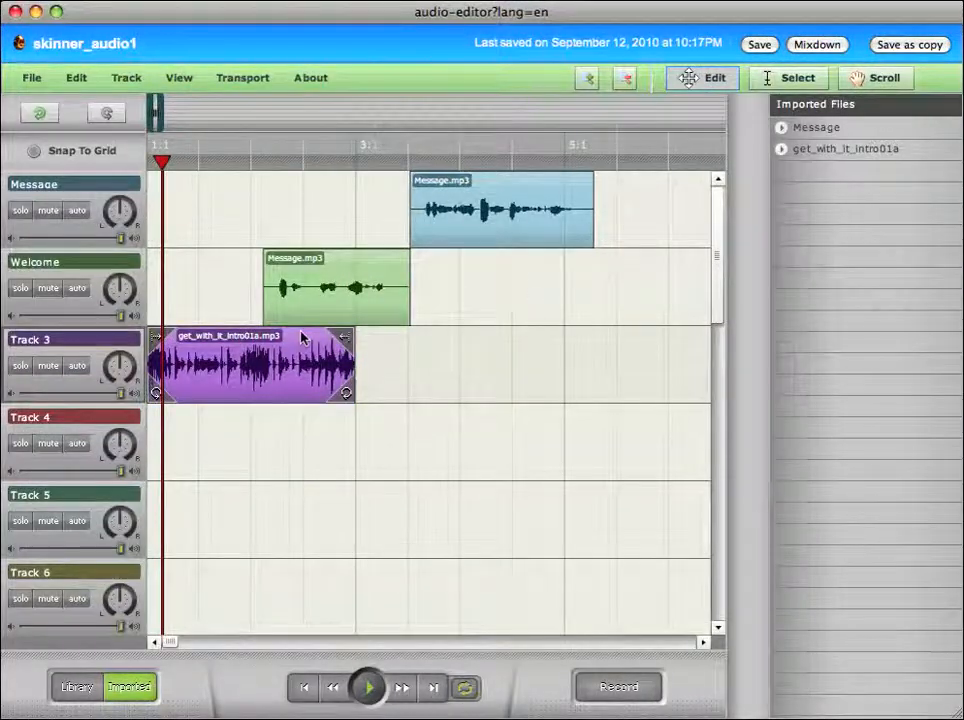
left_click(368, 688)
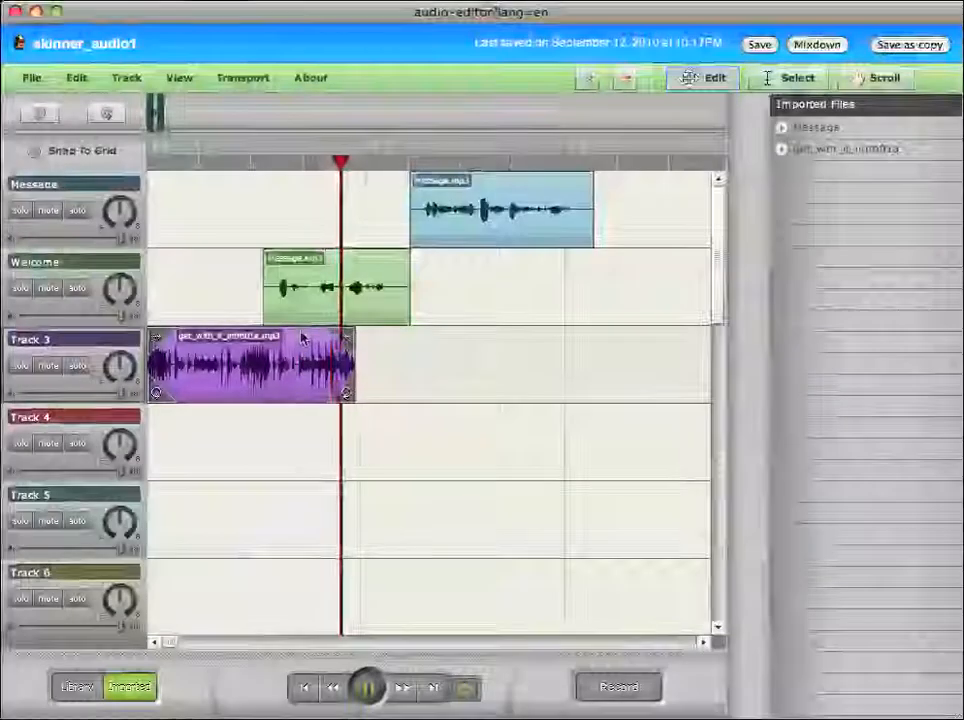
left_click(368, 688)
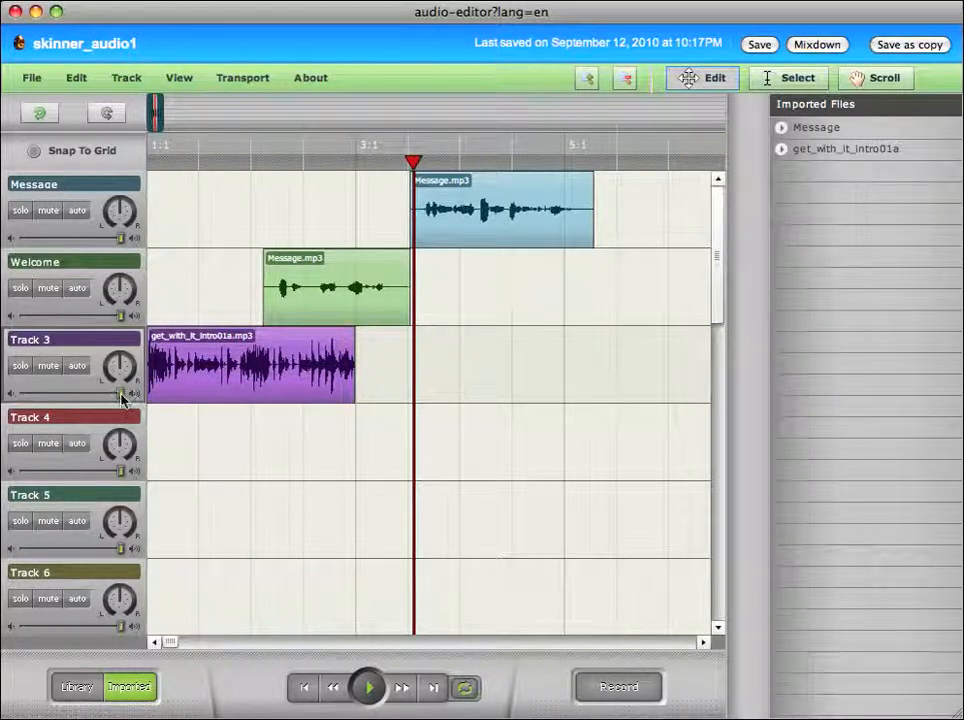
mouse_move(64, 394)
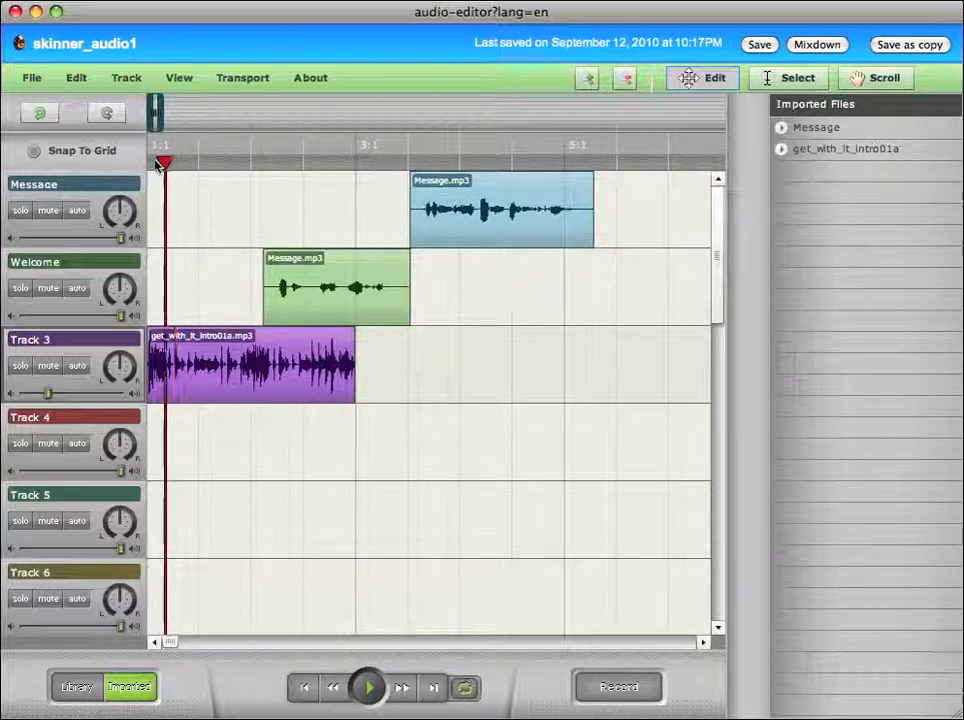
left_click(368, 688)
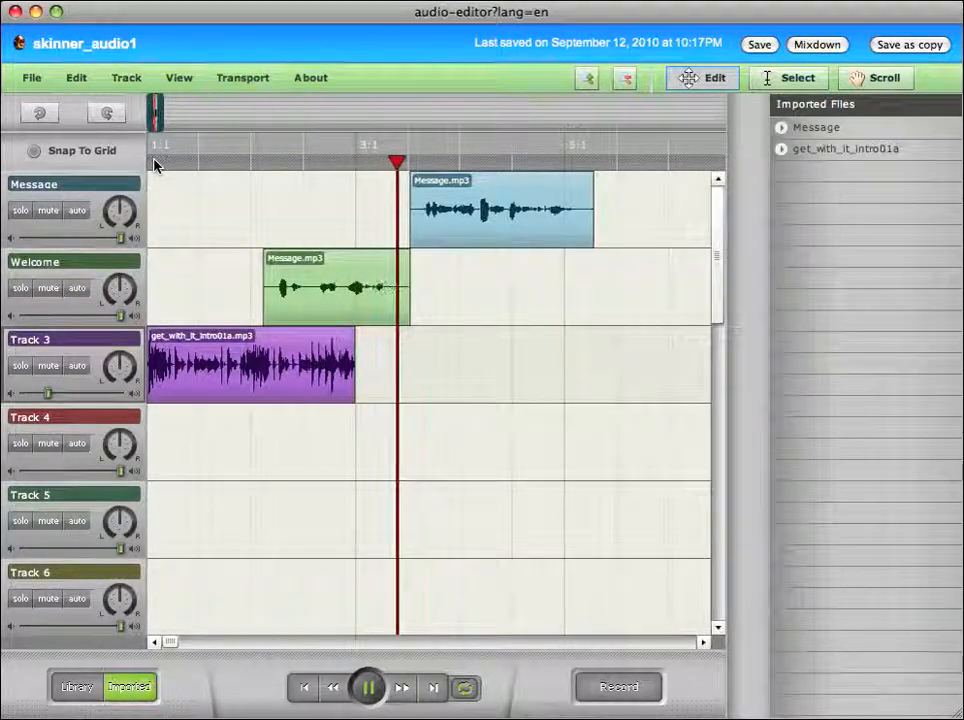
left_click(368, 688)
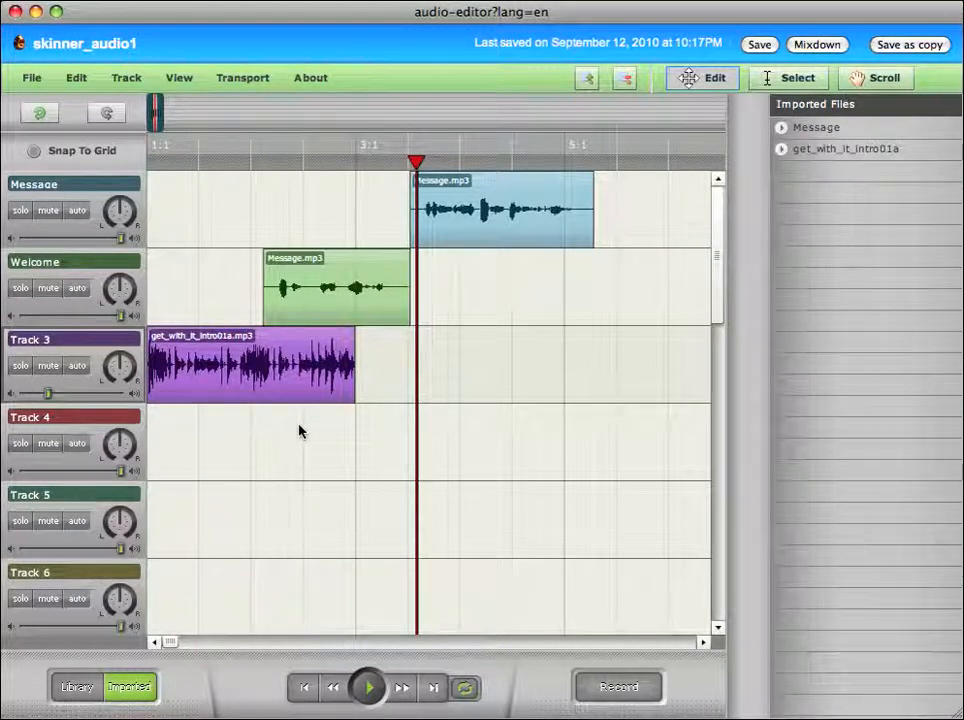
mouse_move(88, 376)
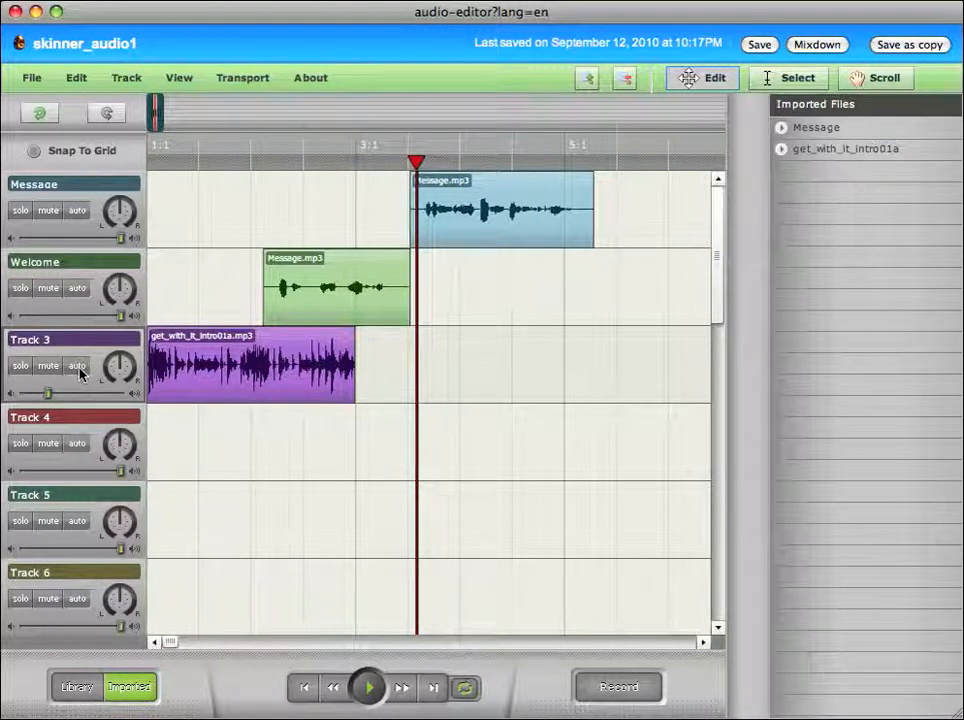
Step: Show Track 3's automation lane and edit its volume envelope for a fade-in
left_click(76, 364)
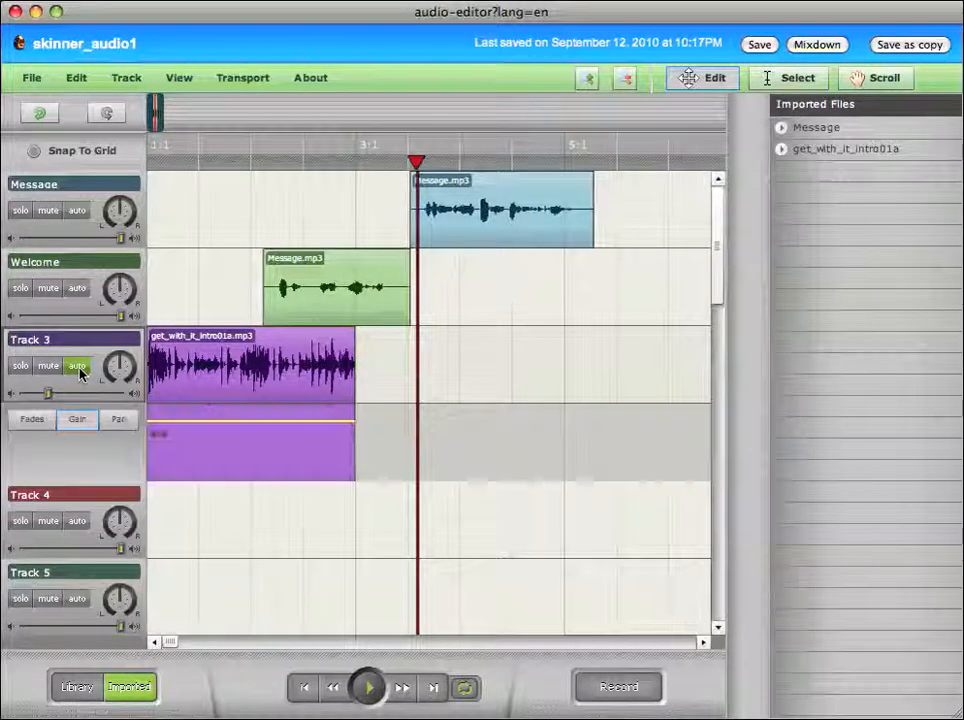
left_click(76, 420)
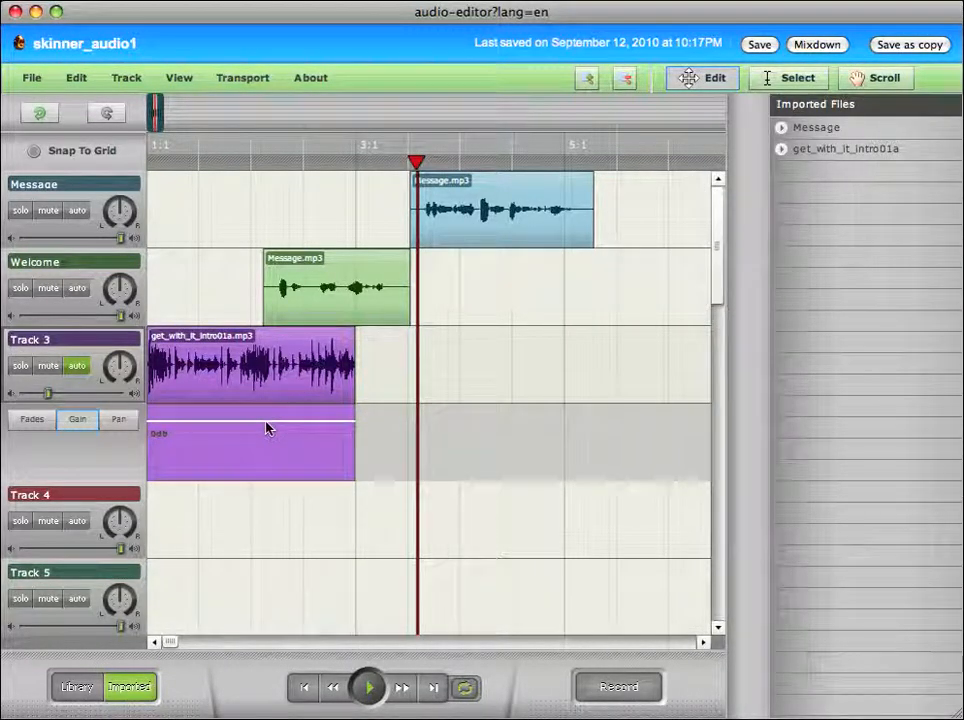
mouse_move(296, 258)
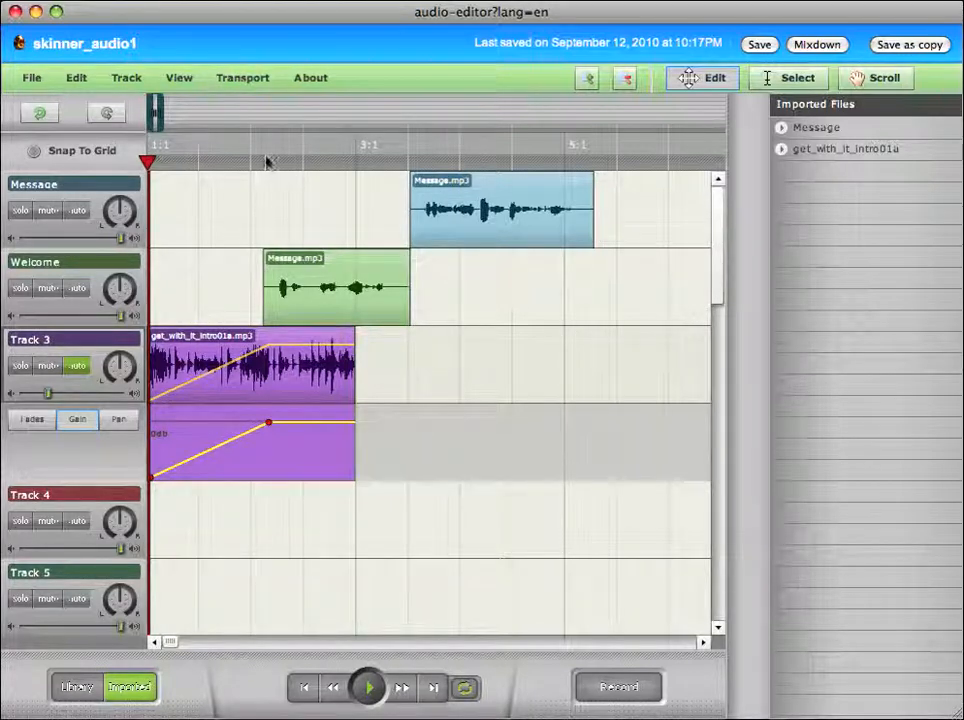
Step: Select the Welcome clip and move it earlier on the timeline
left_click(336, 288)
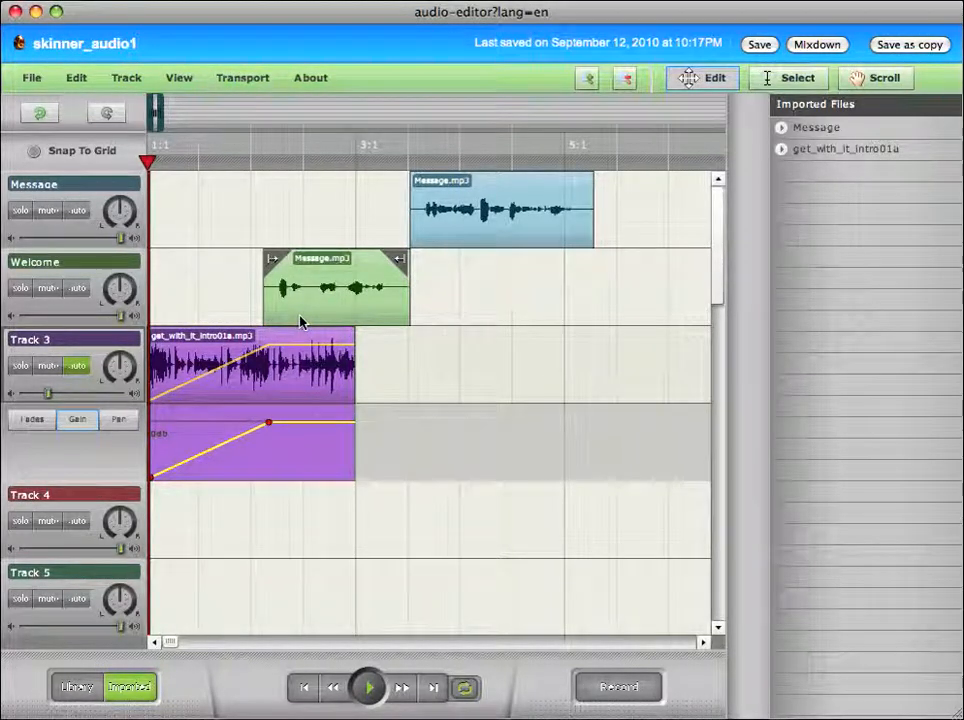
left_click(368, 688)
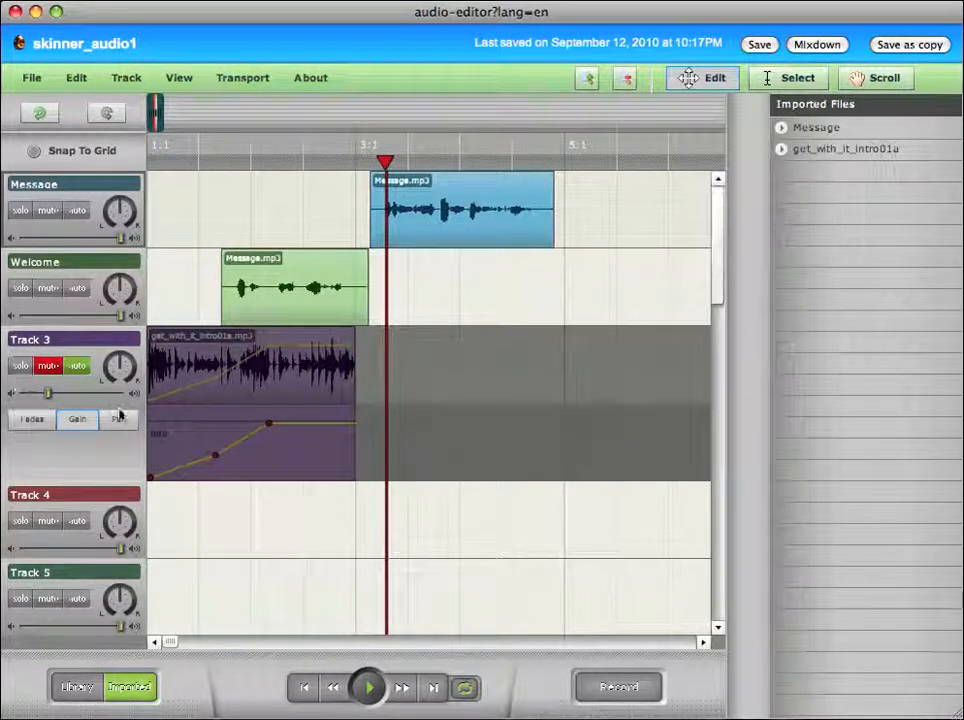
left_click(368, 688)
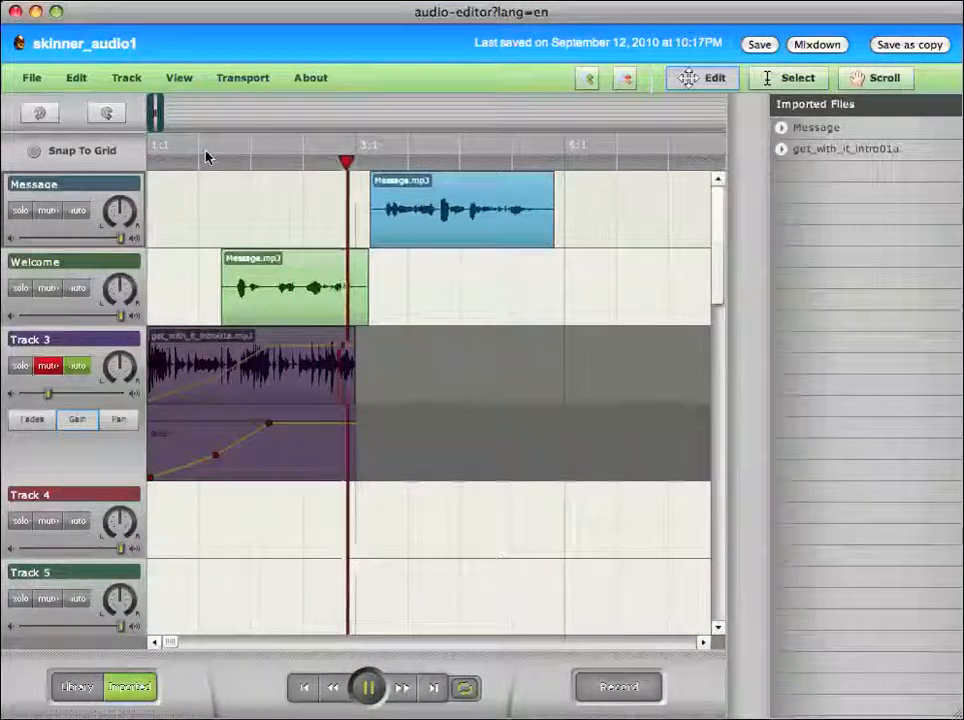
left_click(368, 688)
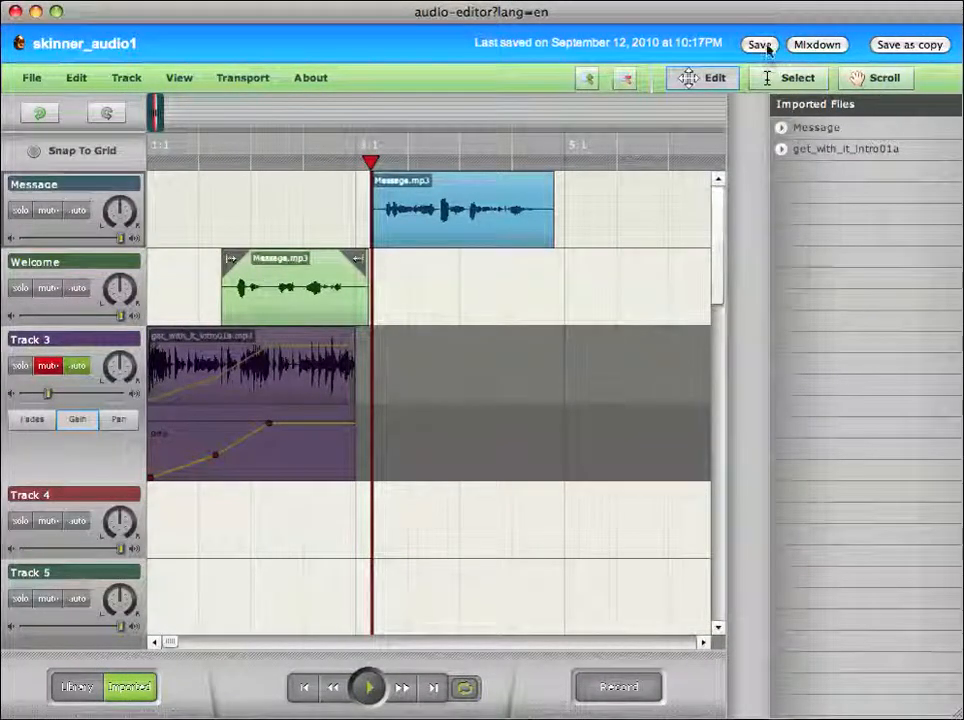
Step: Save the skinner_audio1 project
left_click(760, 44)
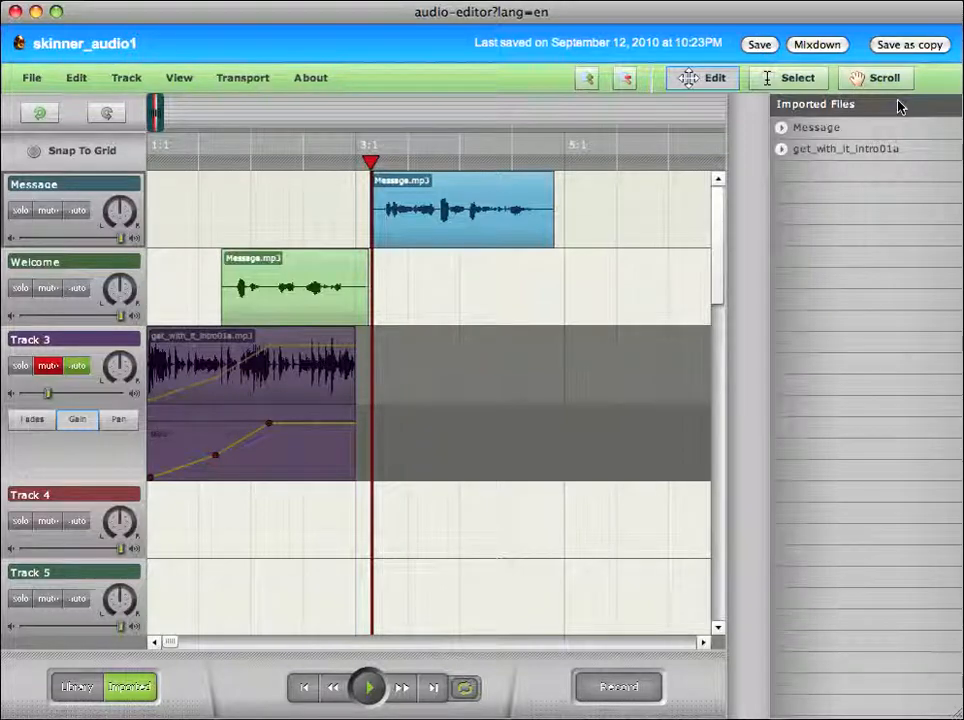
mouse_move(578, 18)
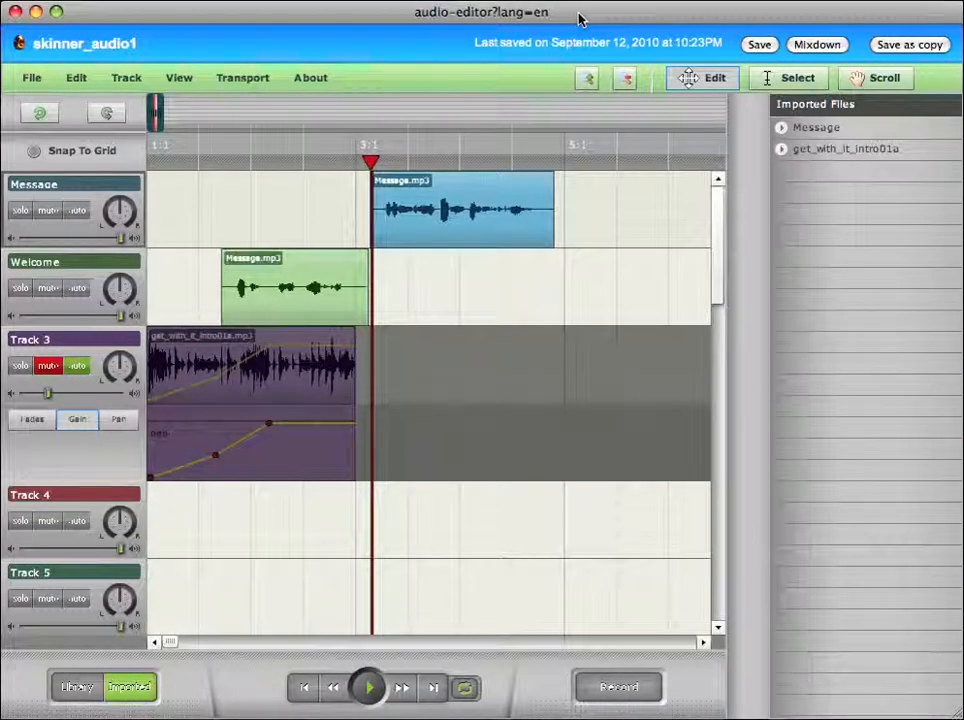
mouse_move(222, 154)
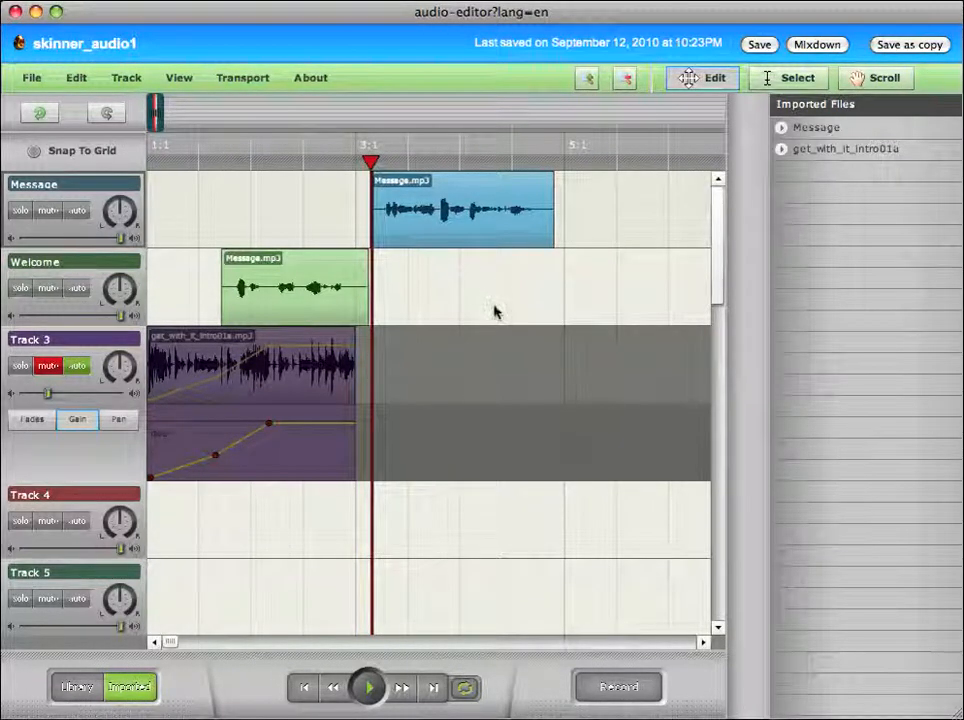
mouse_move(40, 88)
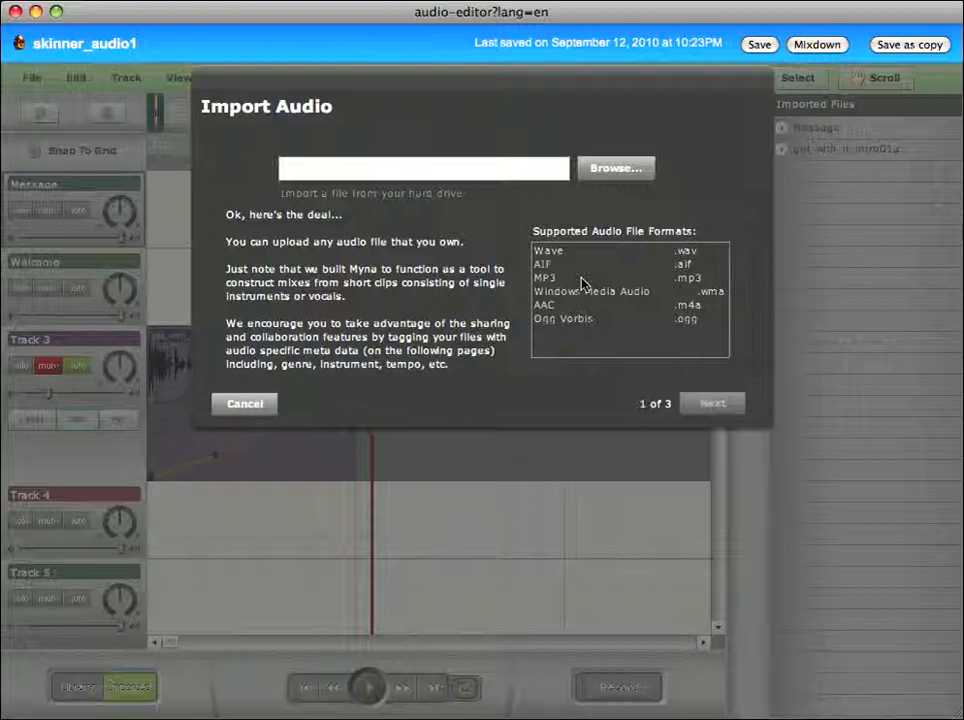
mouse_move(616, 168)
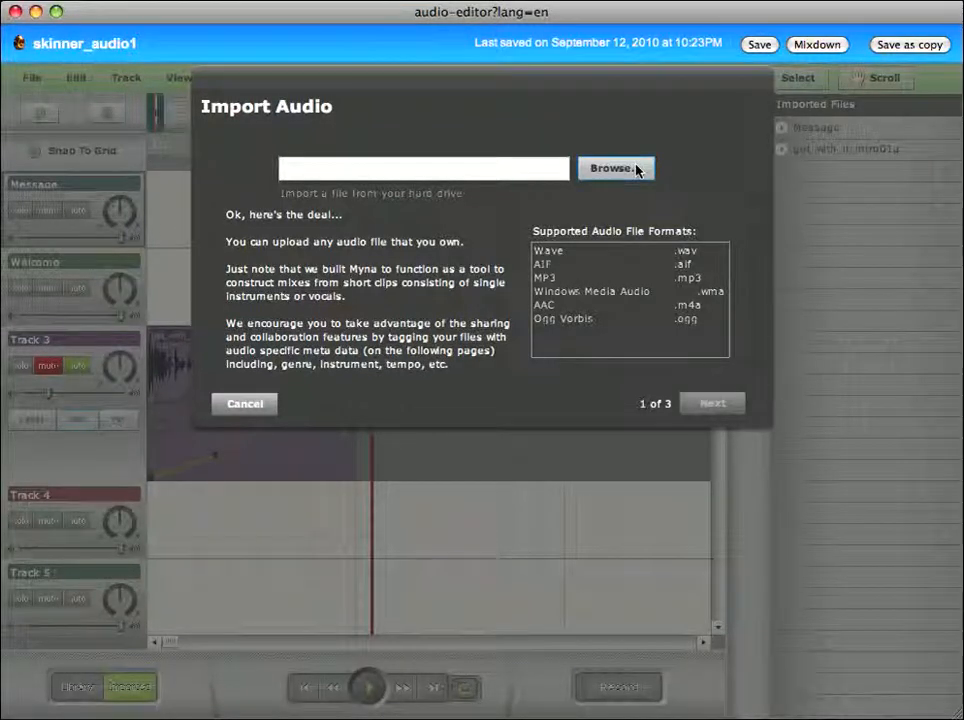
Step: Choose pond_3.mp3 from the Desktop as the file to import
left_click(612, 168)
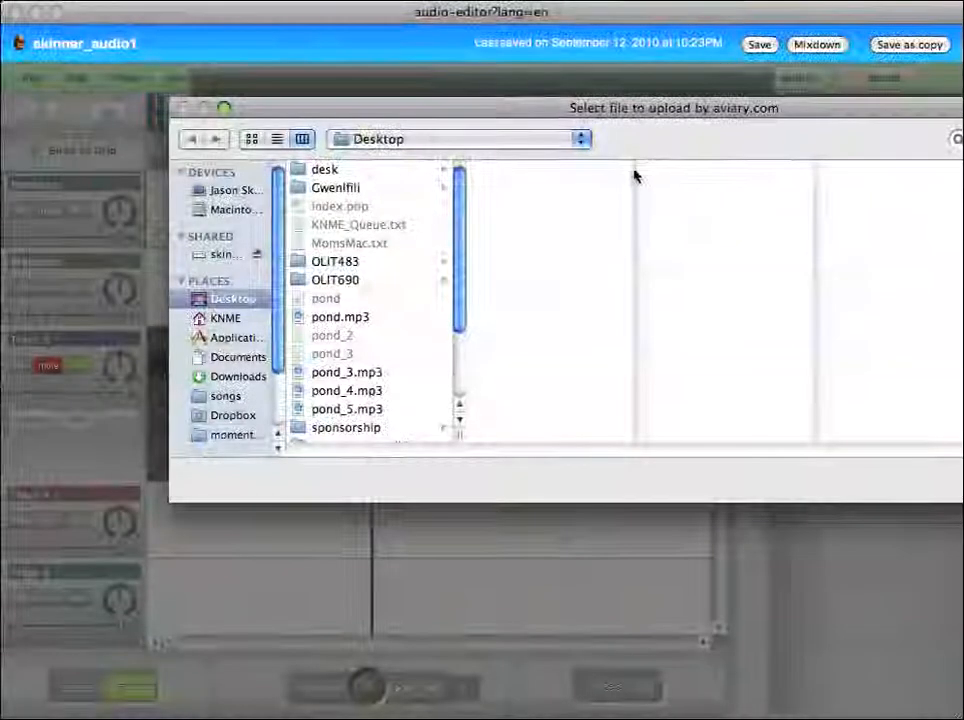
scroll("down", 3)
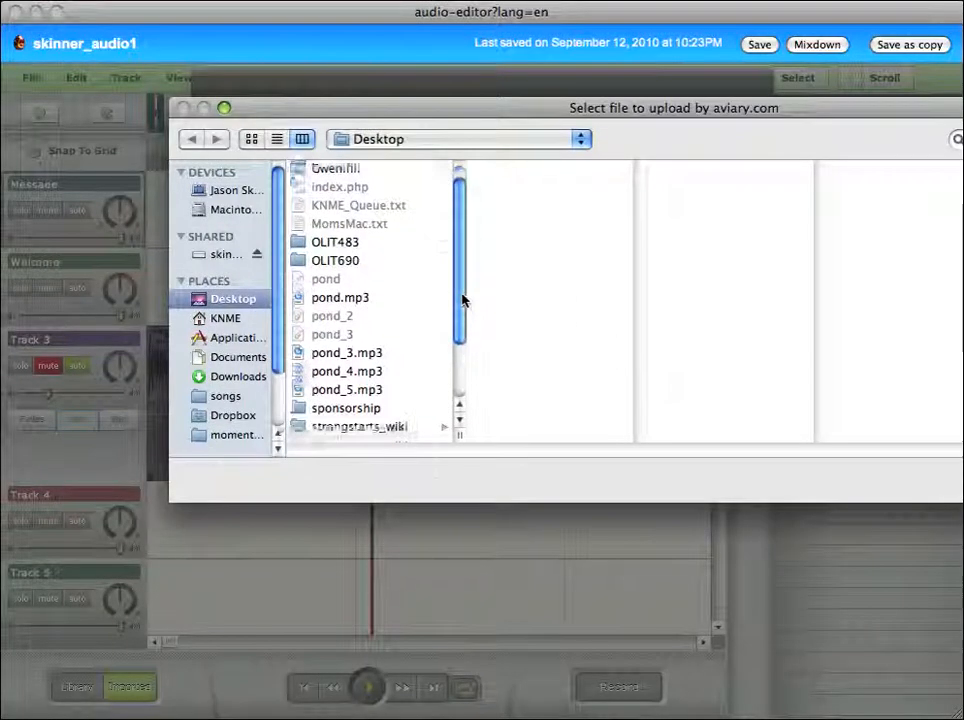
scroll("down", 3)
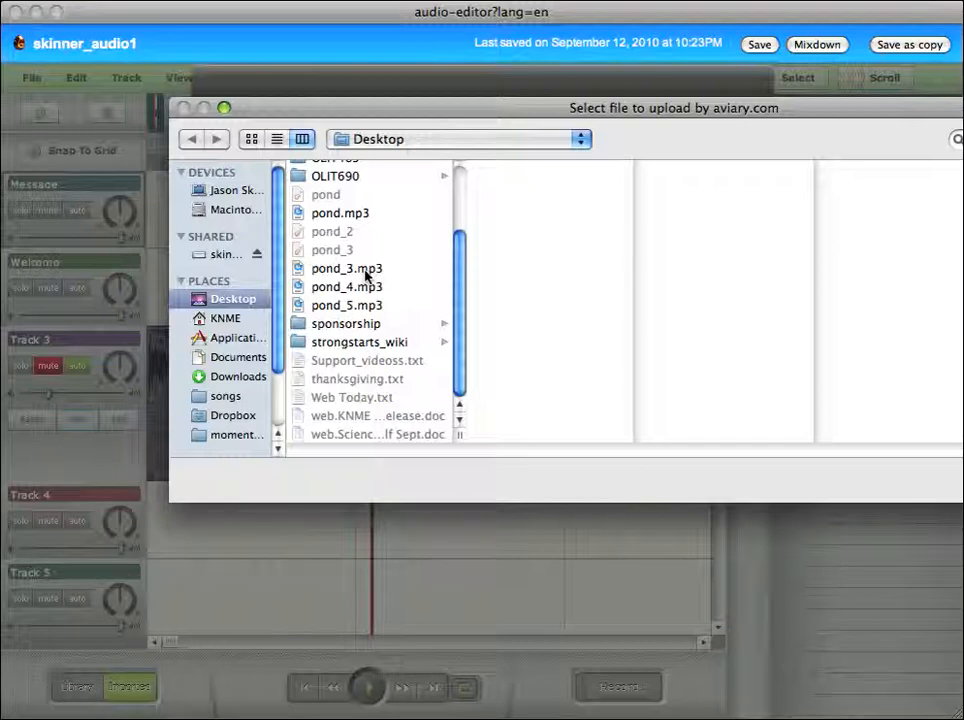
left_click(346, 268)
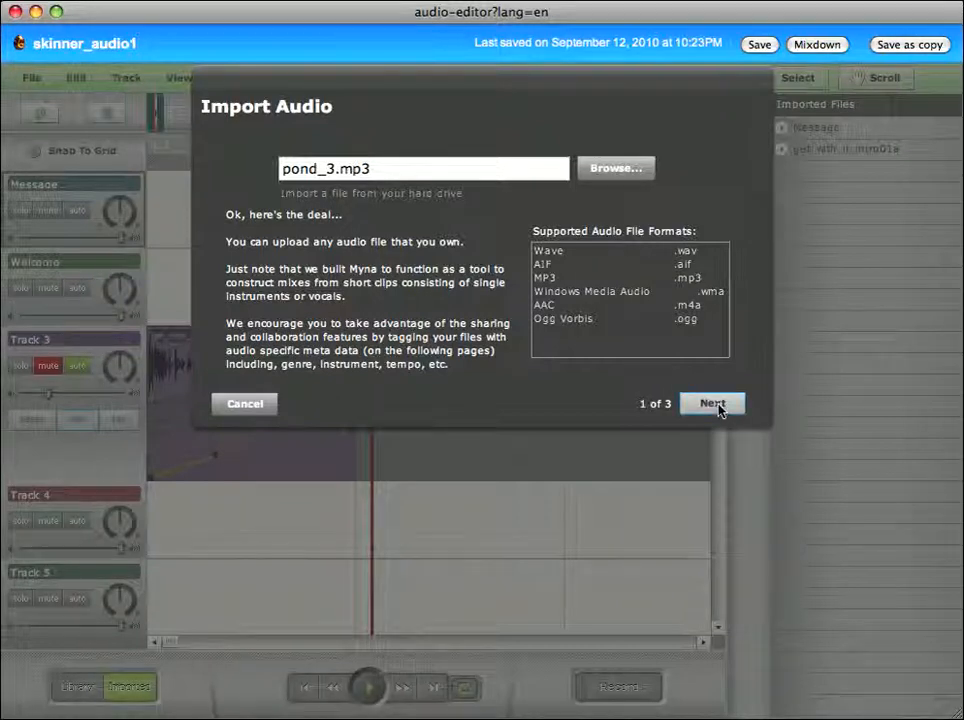
Step: Continue the pond_3.mp3 upload to its Basic Info step, keeping name and 'Only you'
left_click(712, 404)
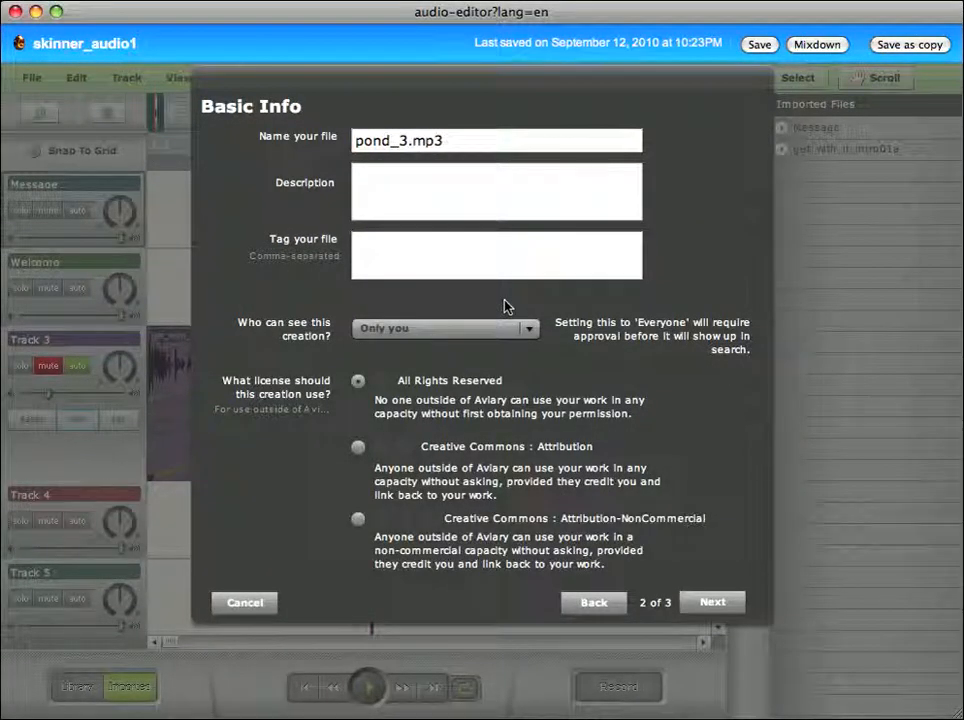
mouse_move(616, 160)
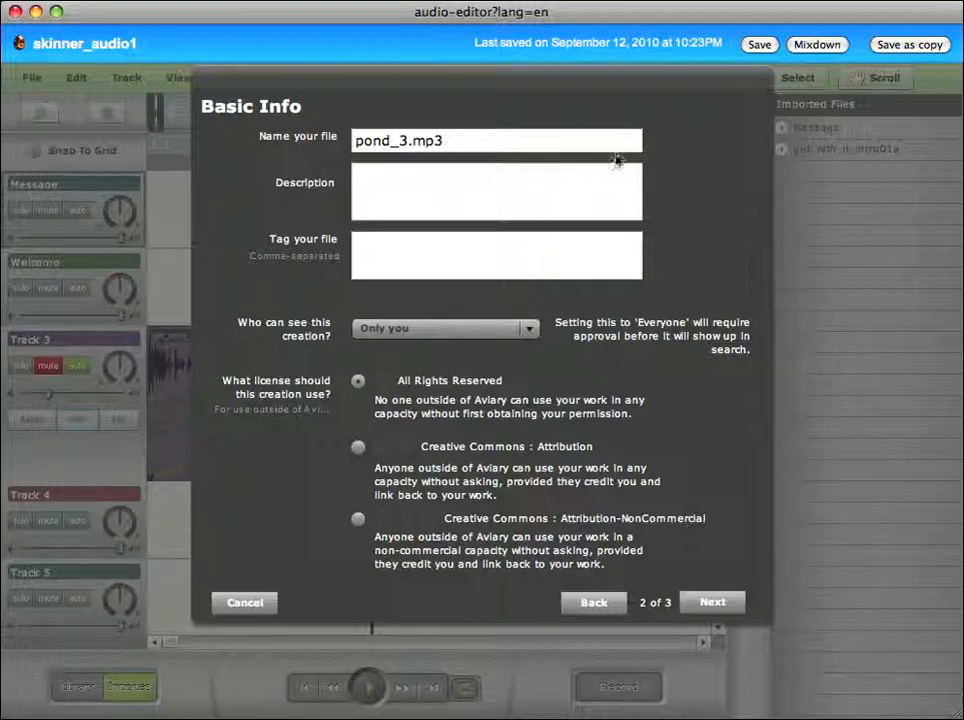
mouse_move(510, 418)
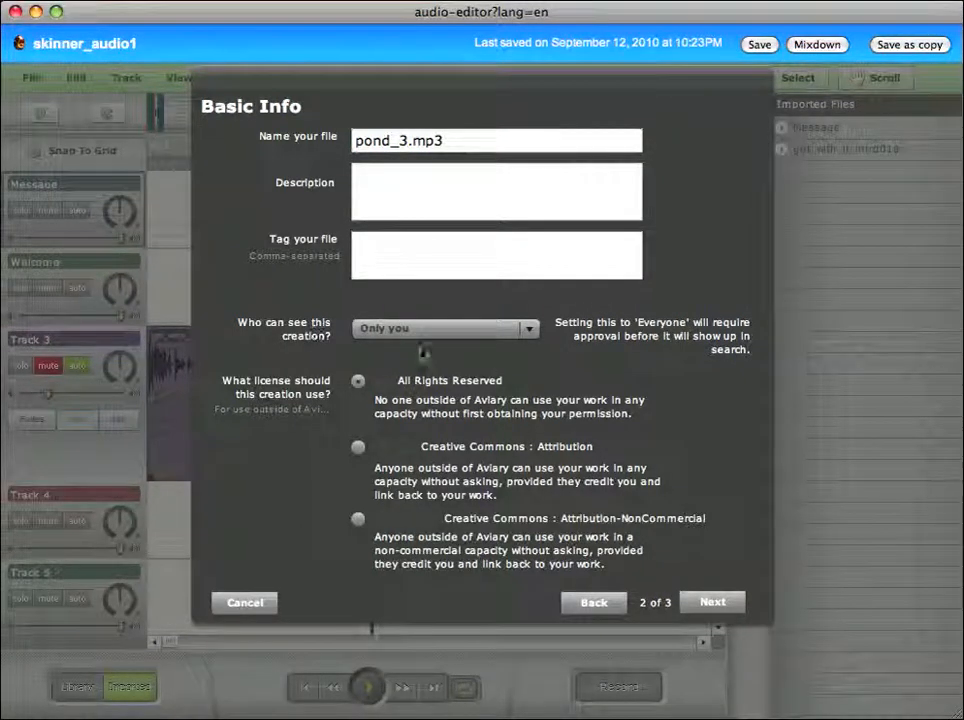
mouse_move(444, 224)
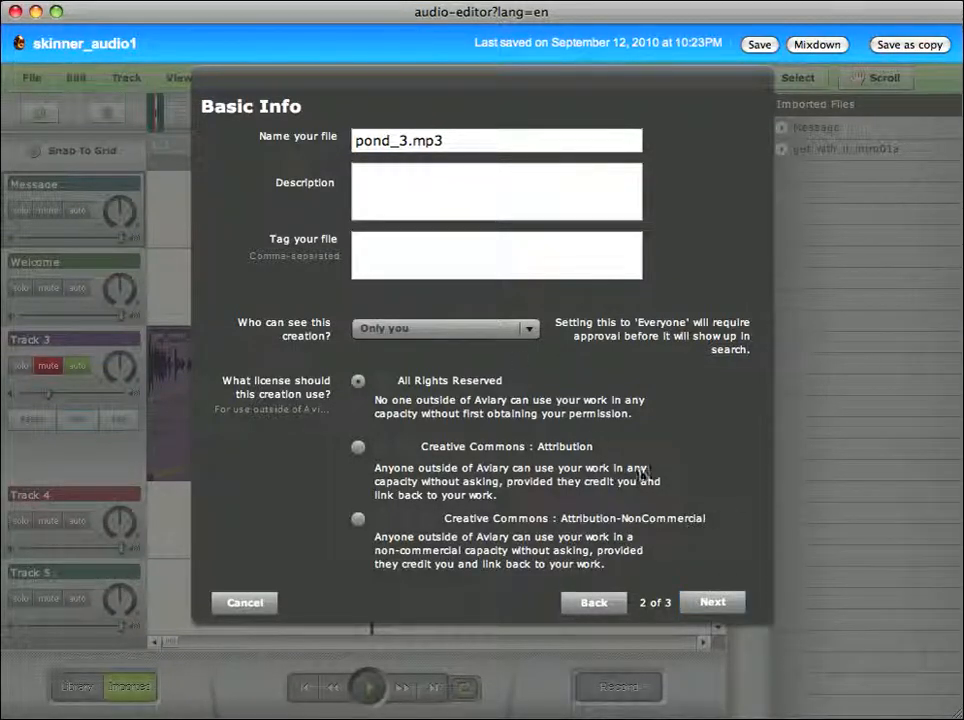
mouse_move(876, 588)
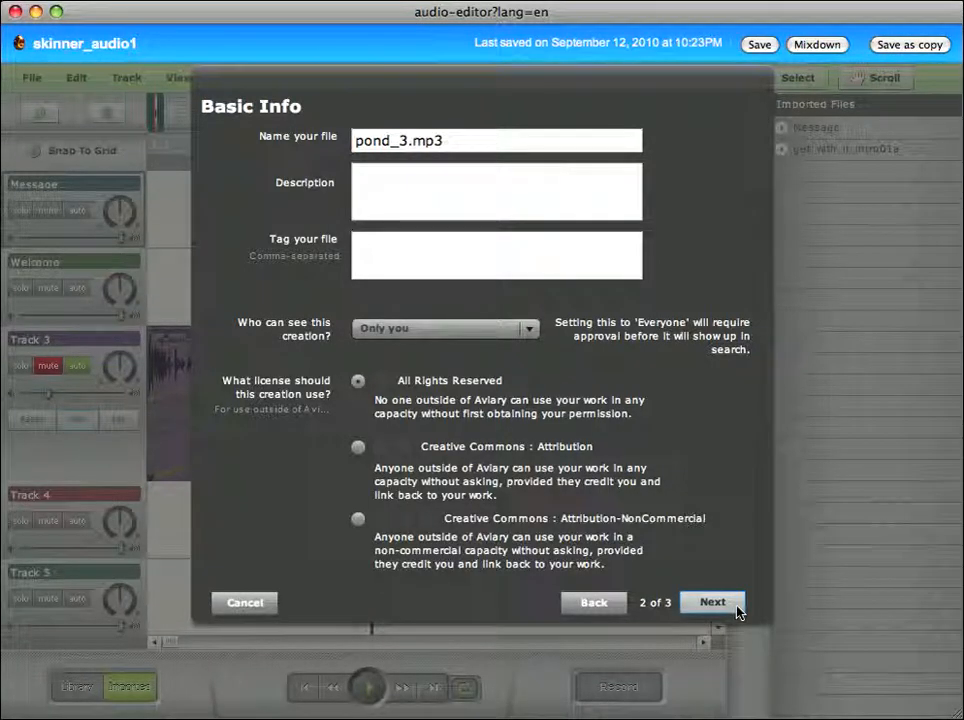
Step: Skip the Advanced Info details and upload pond_3.mp3 to the imported files
left_click(712, 600)
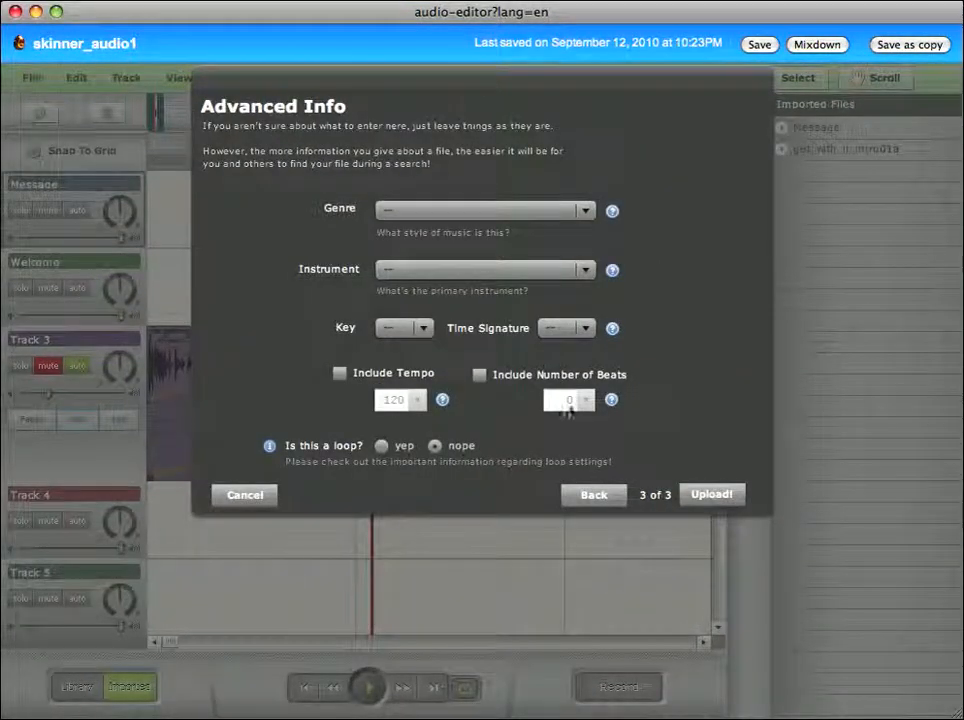
left_click(712, 494)
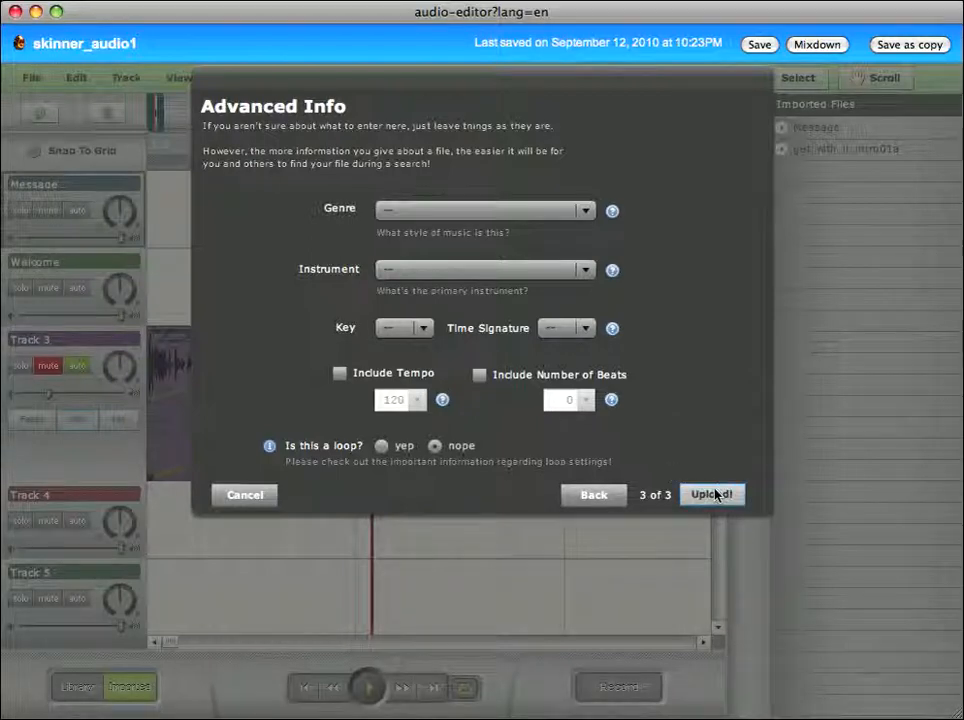
mouse_move(640, 330)
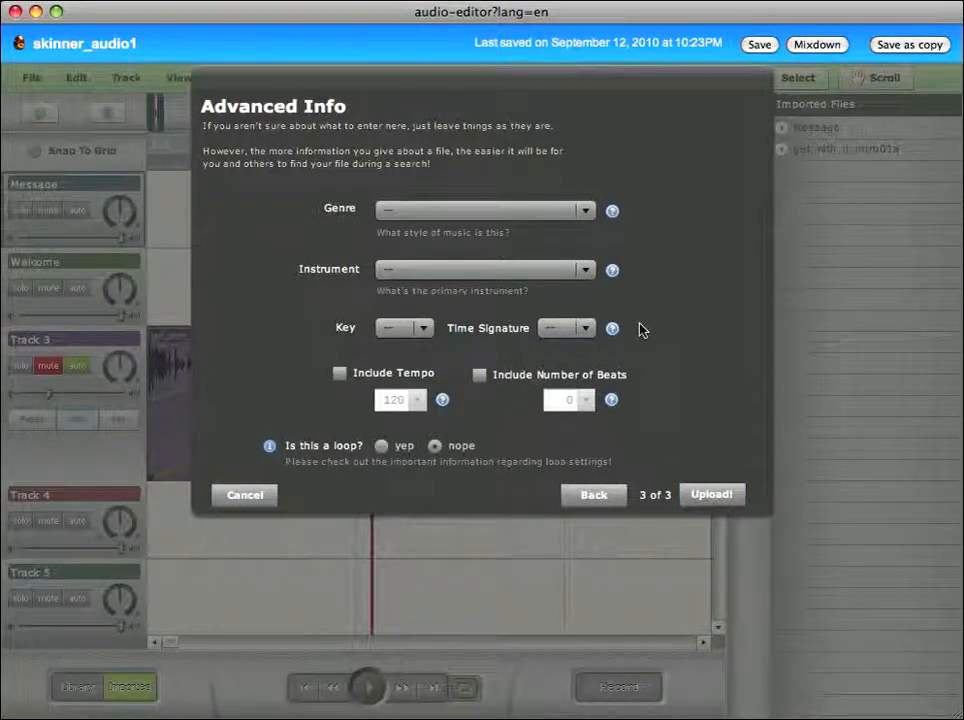
mouse_move(720, 452)
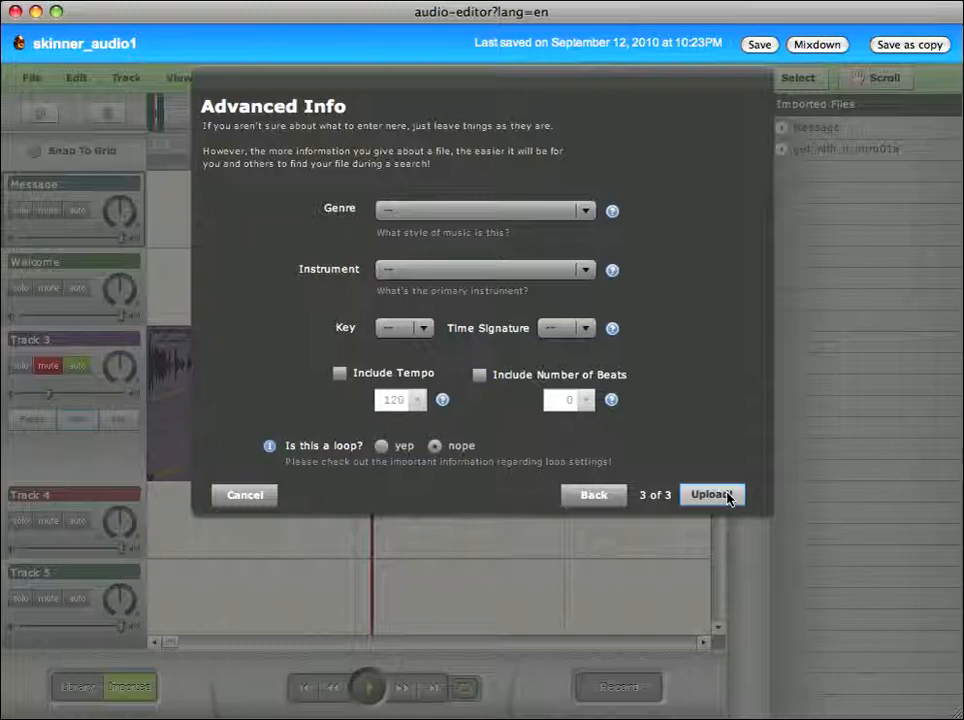
left_click(712, 494)
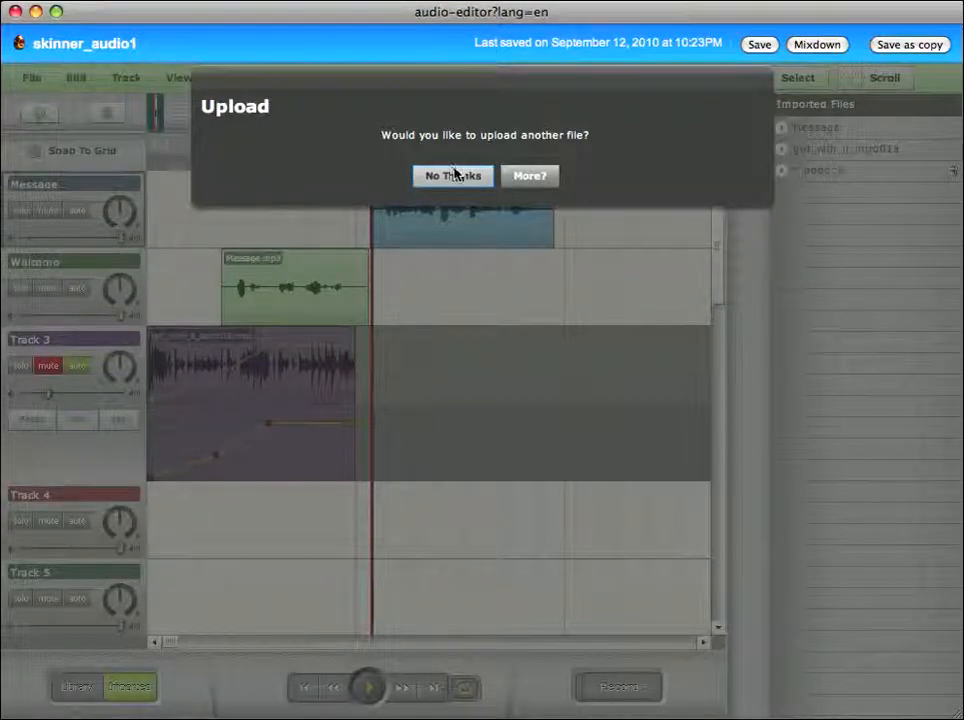
Step: Decline uploading another file and return to the editor with pond_3 imported
left_click(452, 176)
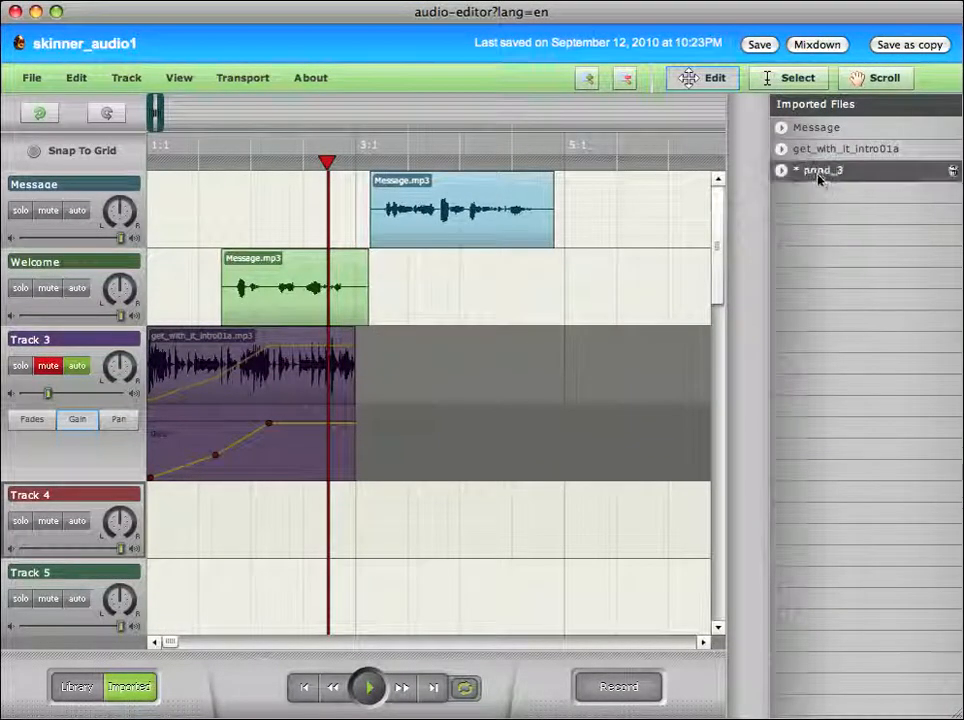
mouse_move(804, 376)
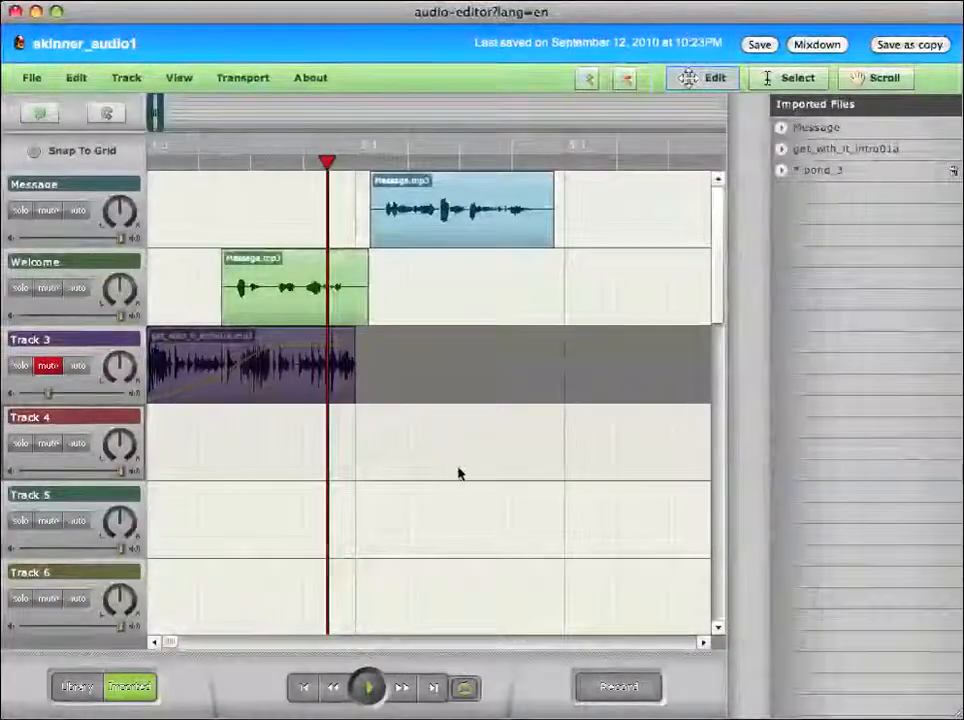
Step: Place pond_3 on Track 4 at the project start and play it back
left_click(458, 144)
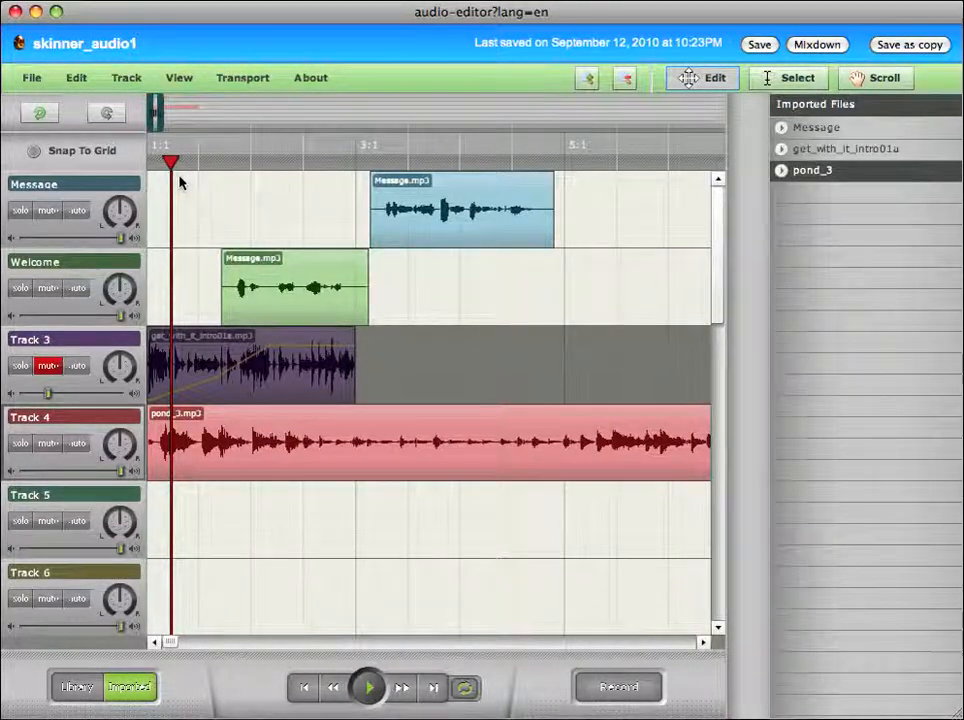
left_click(368, 688)
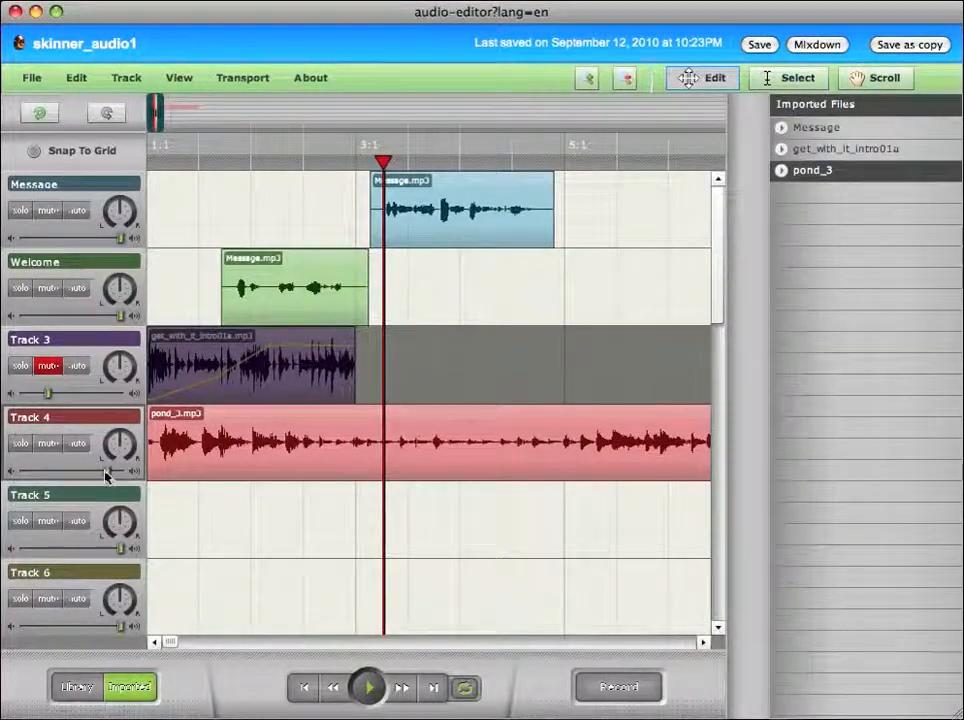
mouse_move(52, 480)
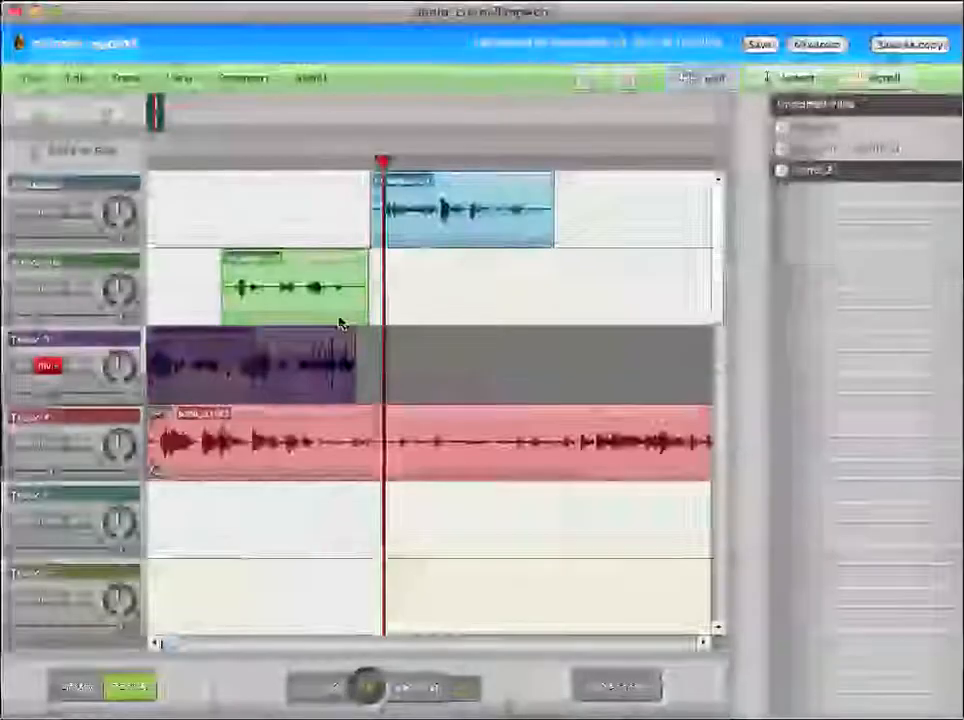
Step: Shift the Welcome clip later and the Message clip after it, then check by playing
left_click_drag(290, 284, 524, 284)
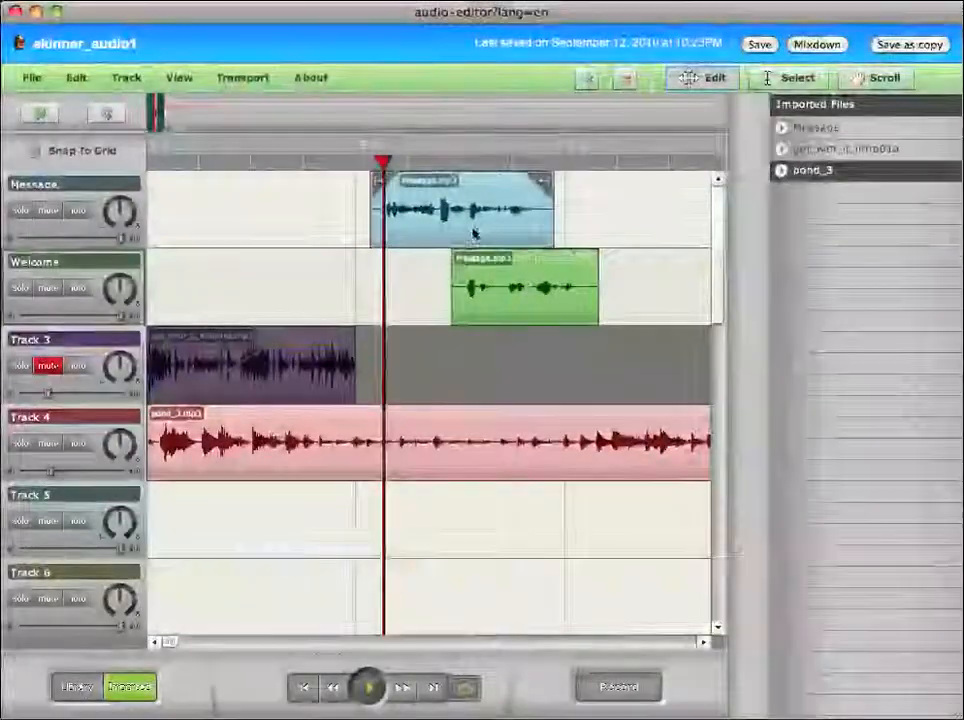
left_click_drag(464, 204, 656, 206)
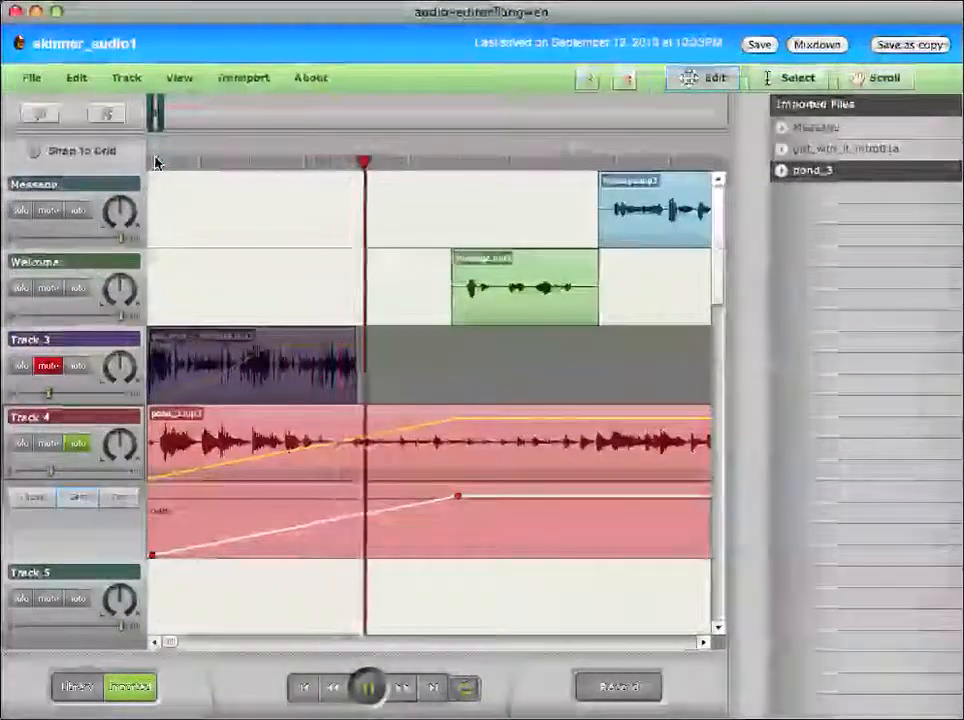
left_click(368, 688)
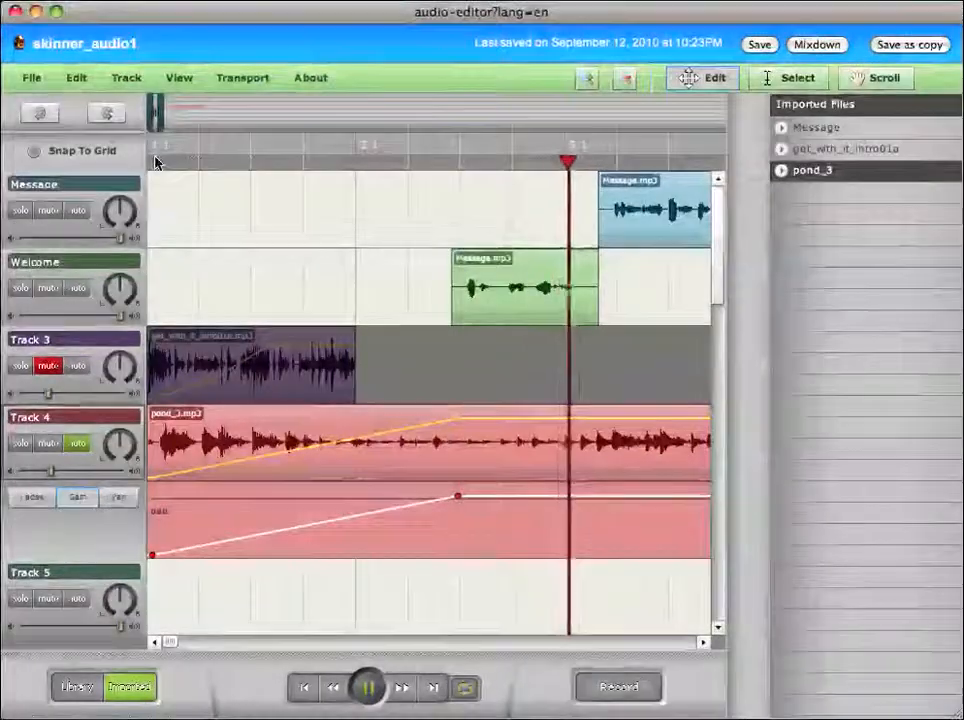
left_click(368, 688)
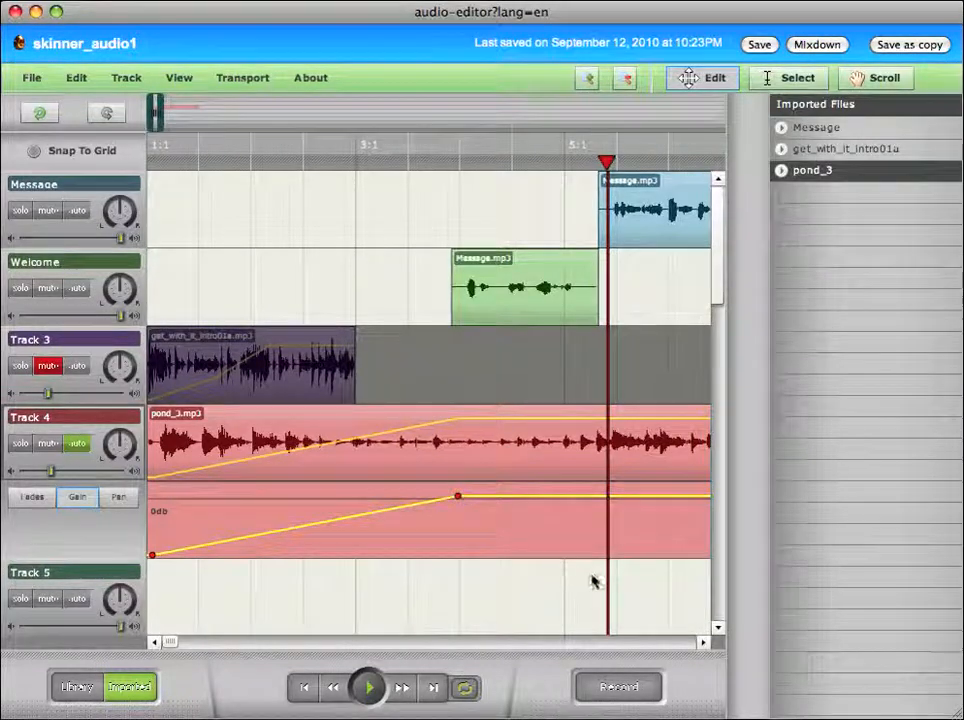
mouse_move(336, 596)
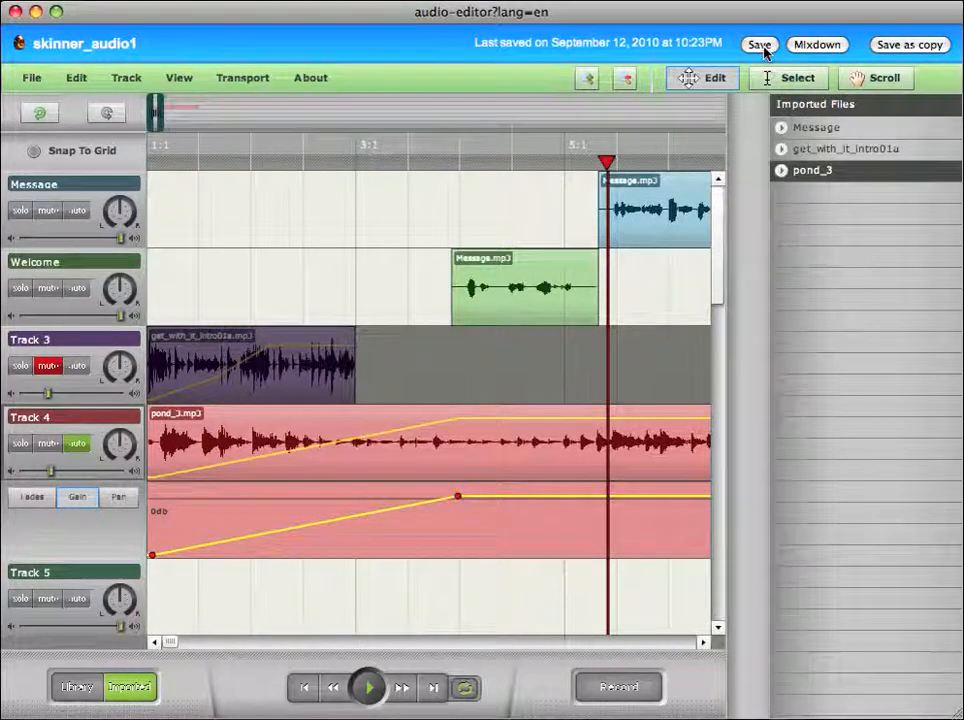
Step: Save the project and trim pond_3's right edge so it ends soon after Message
left_click(758, 44)
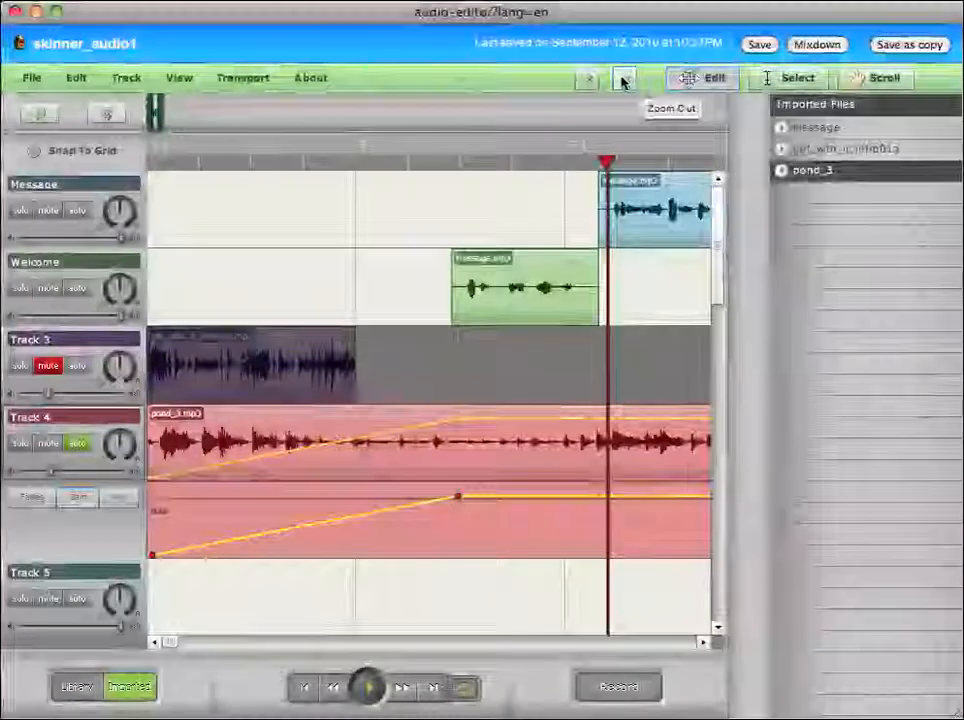
left_click(624, 80)
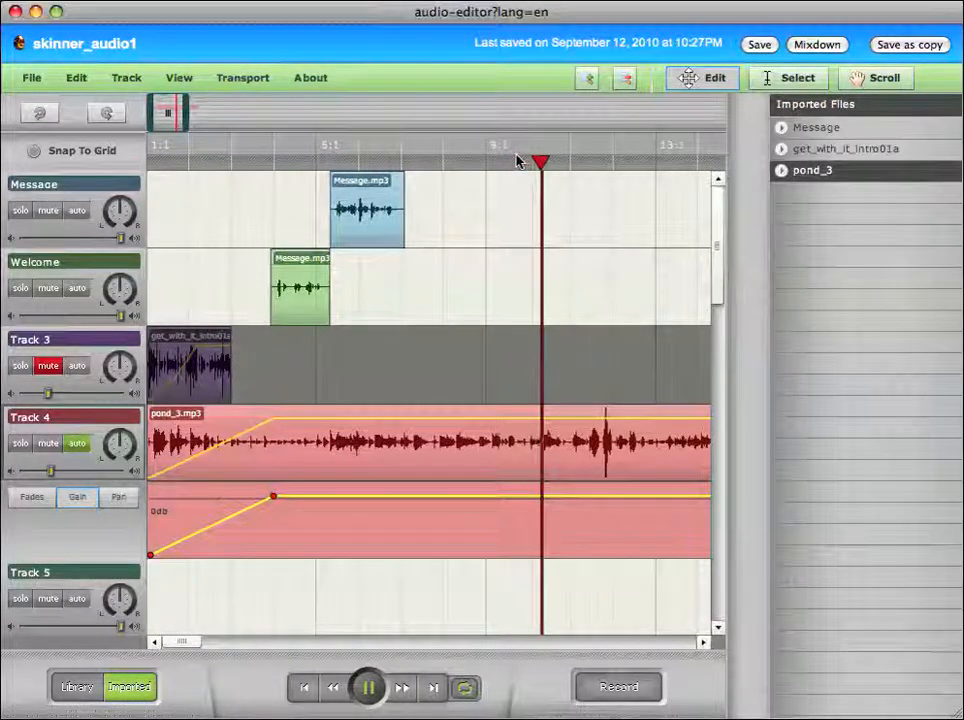
left_click(368, 688)
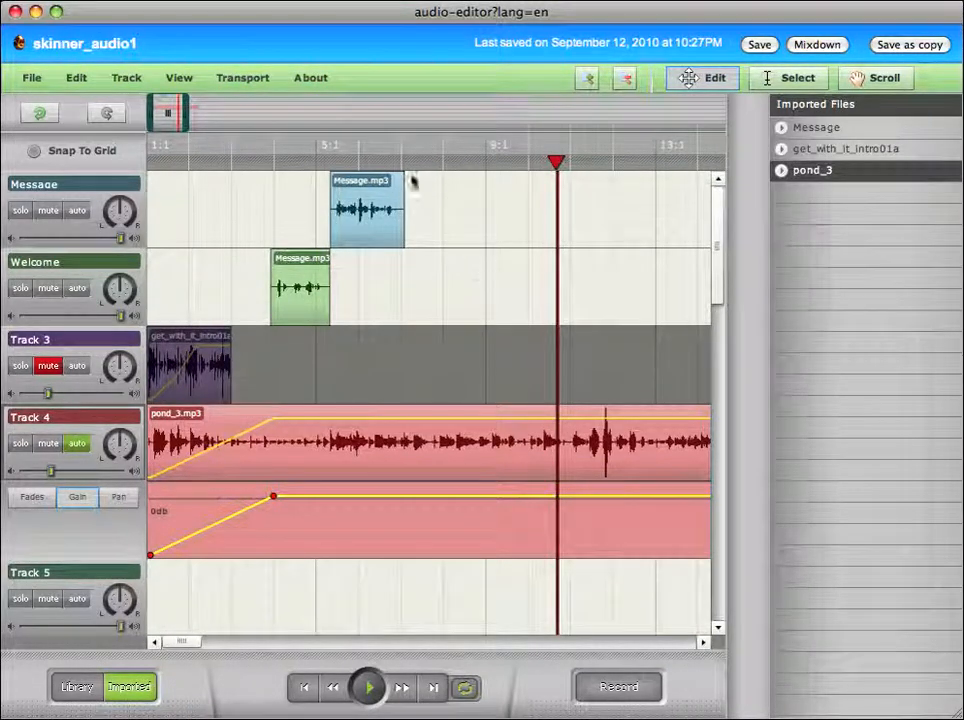
left_click_drag(178, 640, 188, 640)
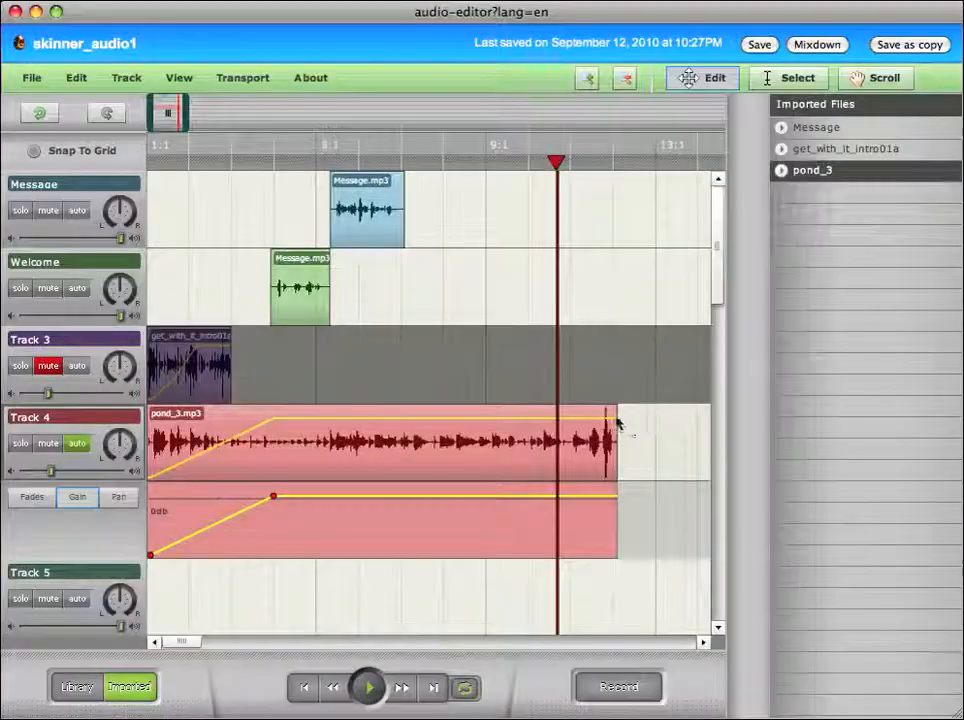
left_click_drag(618, 418, 484, 418)
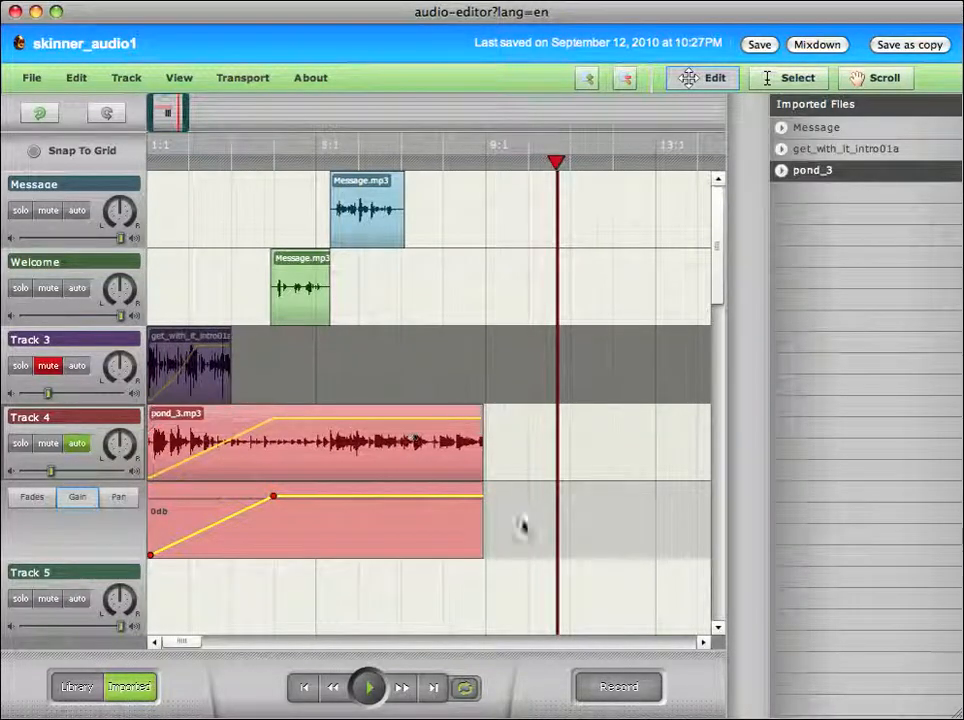
Step: Shape pond_3's volume envelope to fade out to silence at its end and listen to the mix
left_click(336, 144)
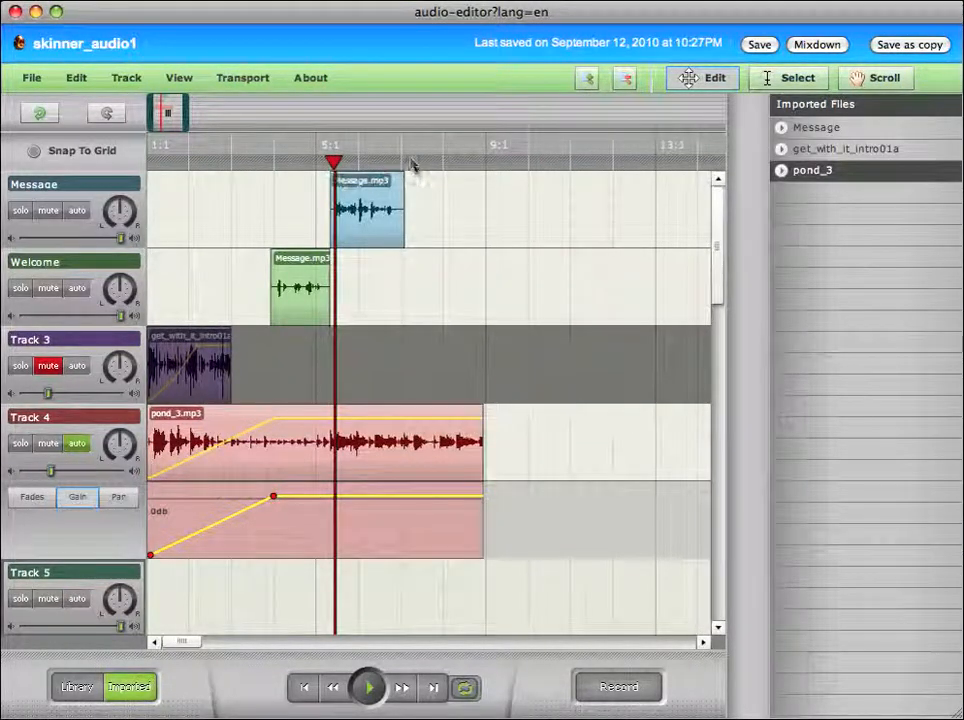
left_click(404, 160)
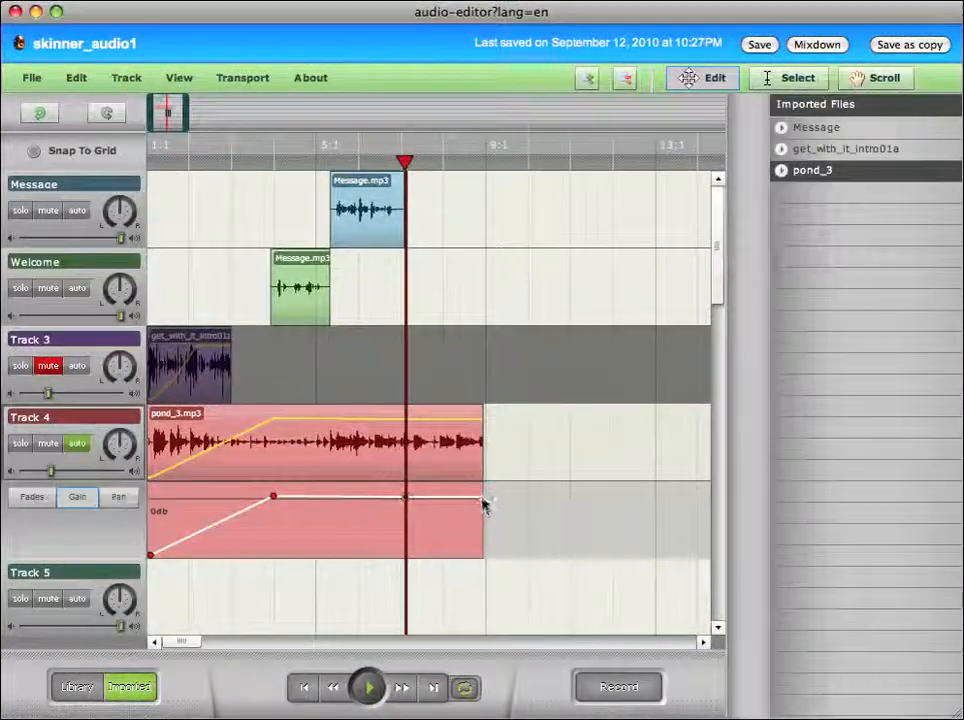
left_click_drag(480, 500, 480, 556)
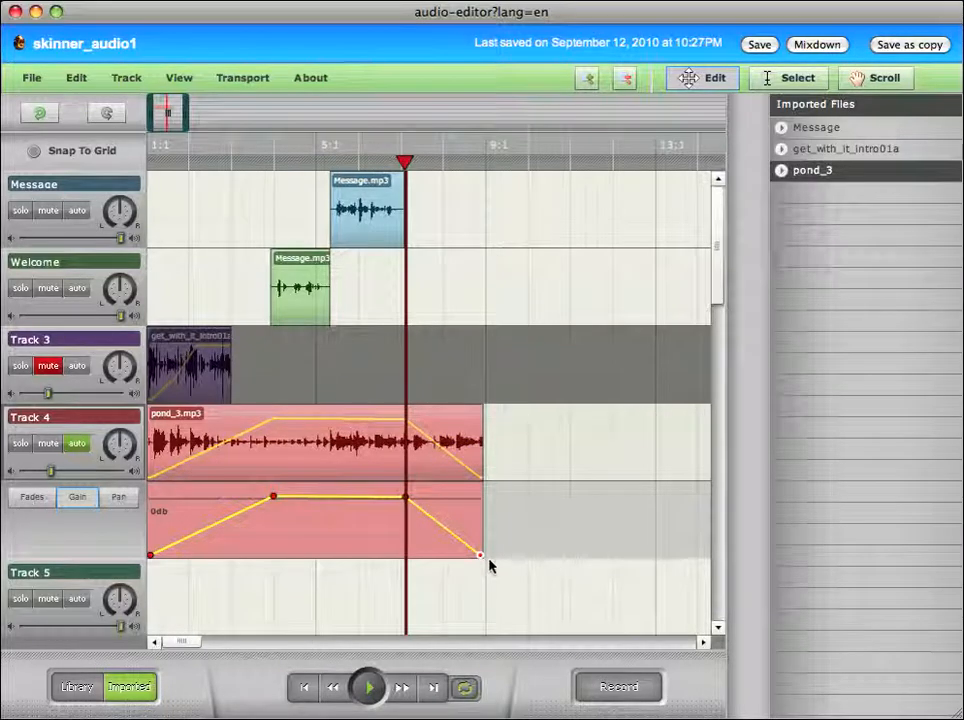
left_click(368, 688)
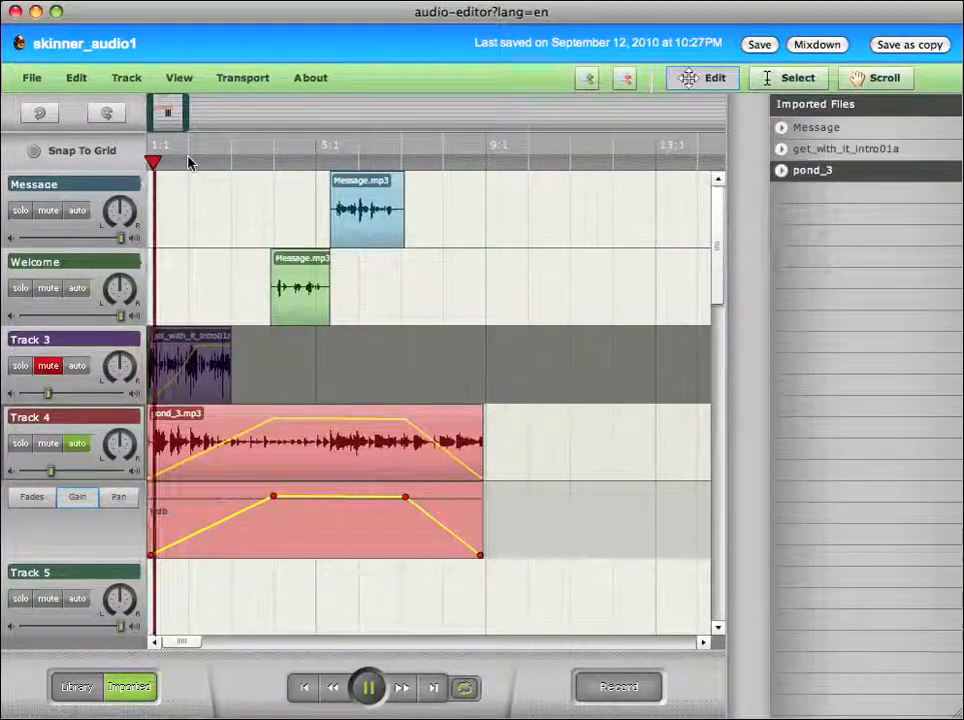
left_click(368, 688)
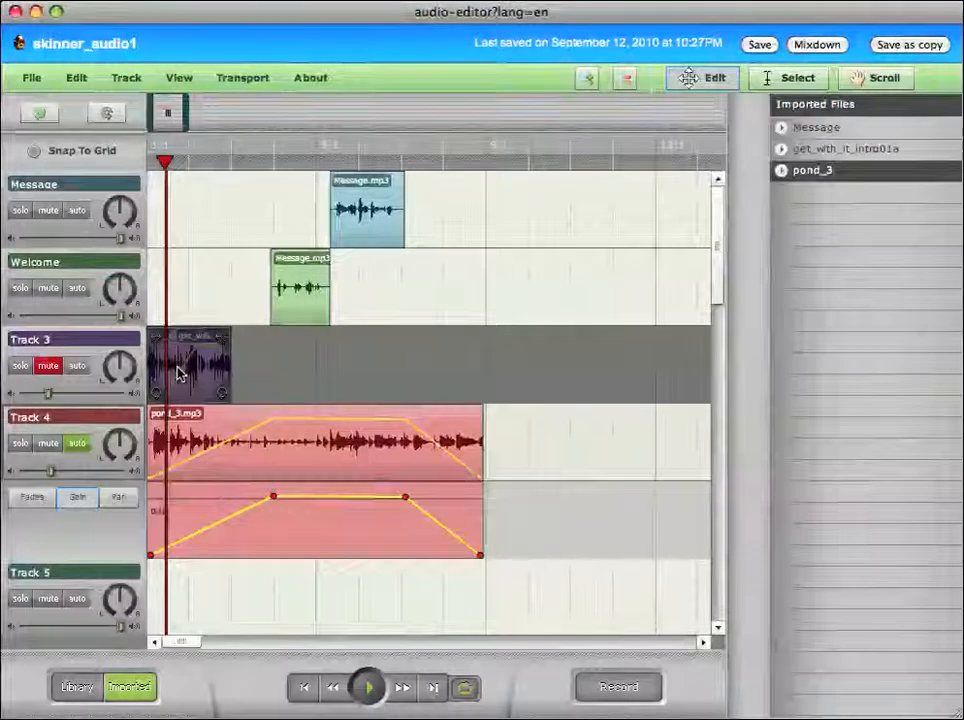
mouse_move(218, 380)
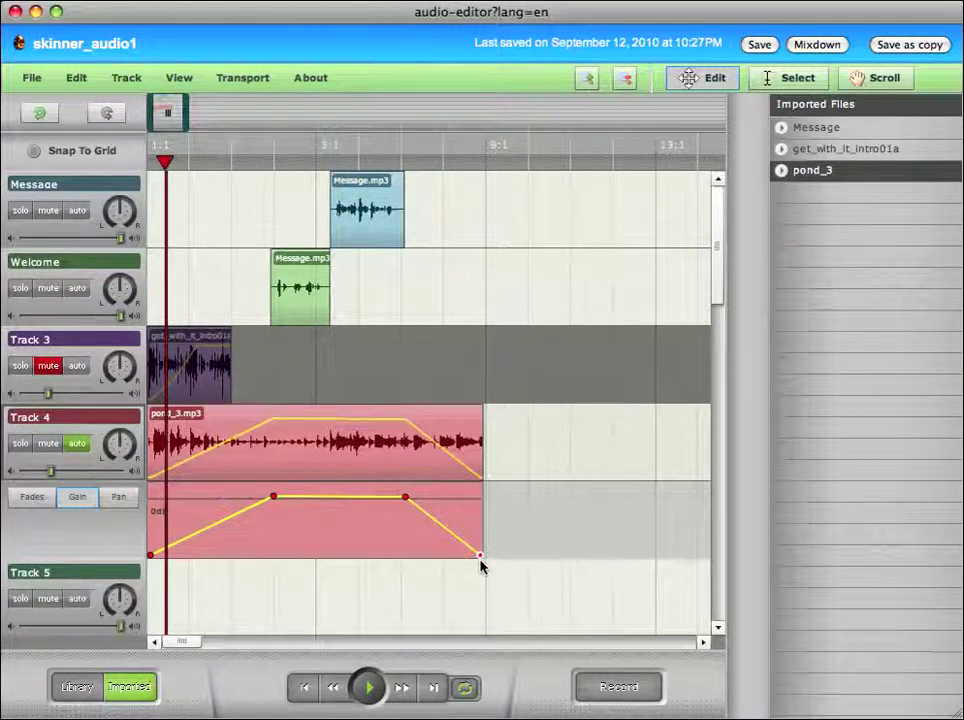
left_click(758, 44)
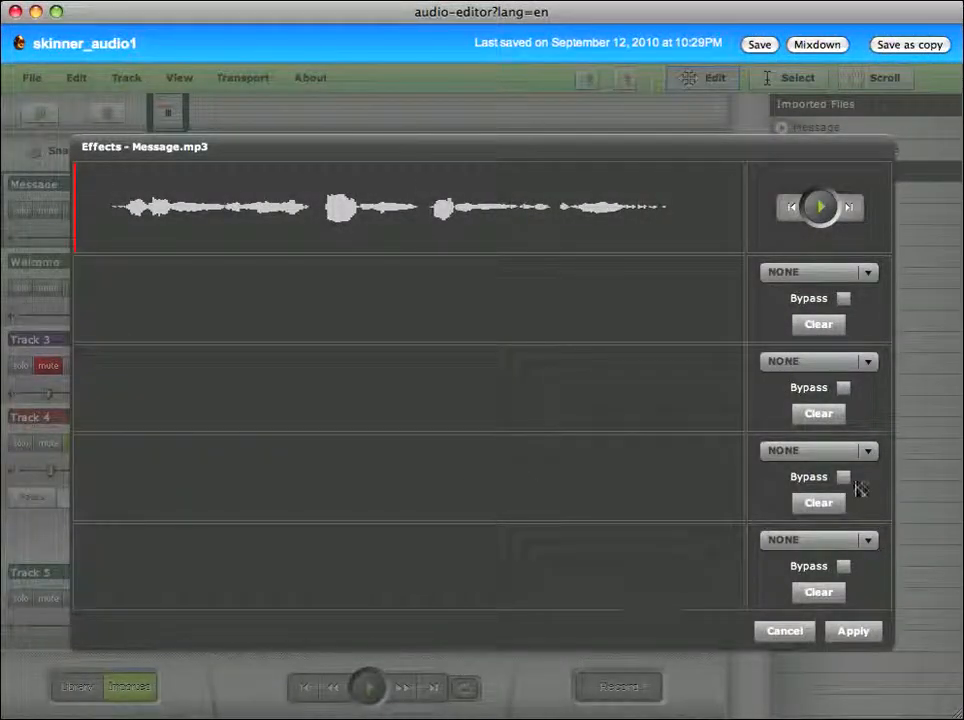
mouse_move(750, 318)
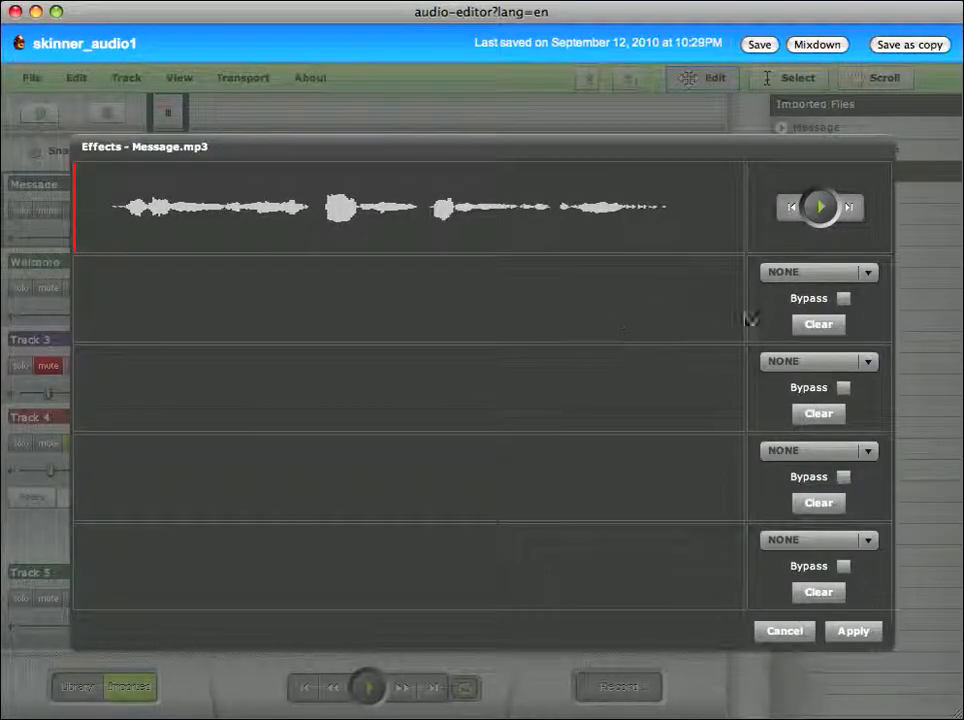
Step: Preview Message.mp3 inside its effects editor with all four slots on NONE
left_click(820, 206)
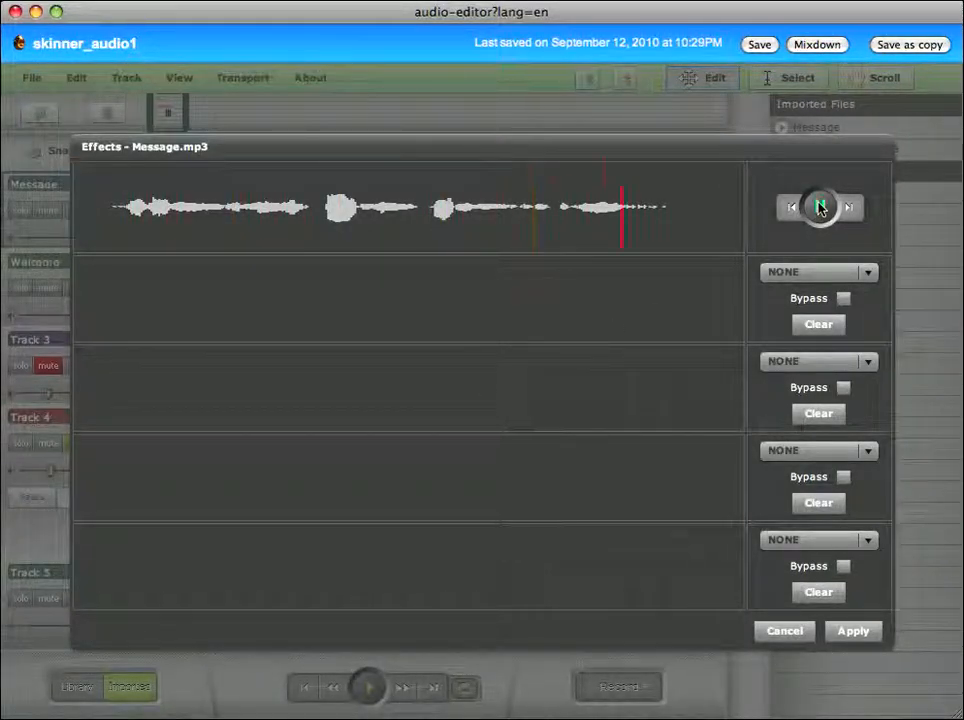
left_click(820, 206)
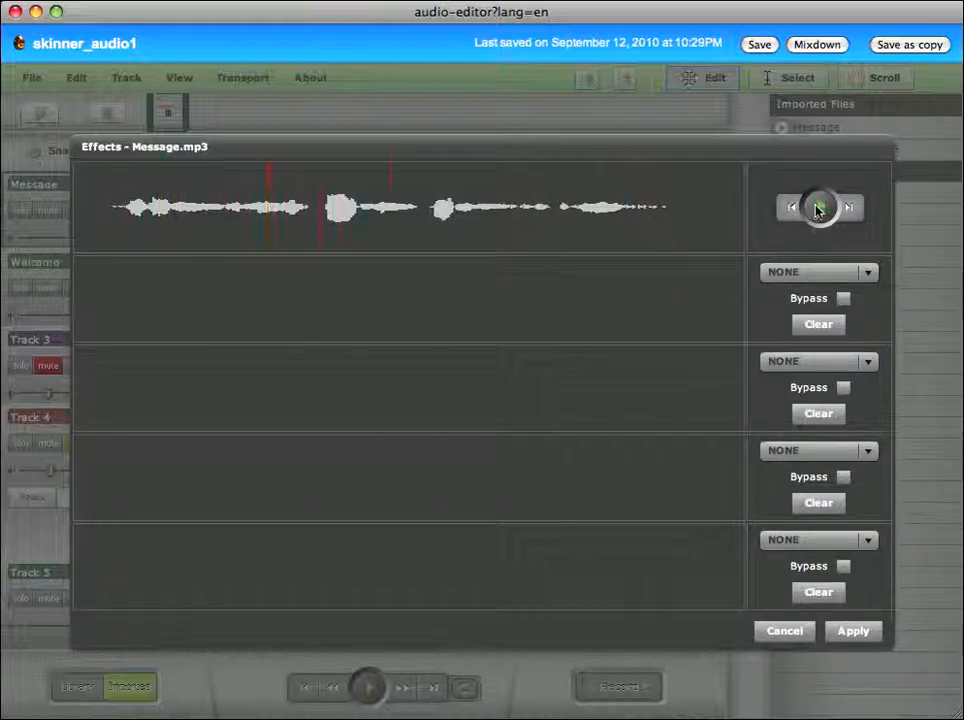
left_click(820, 206)
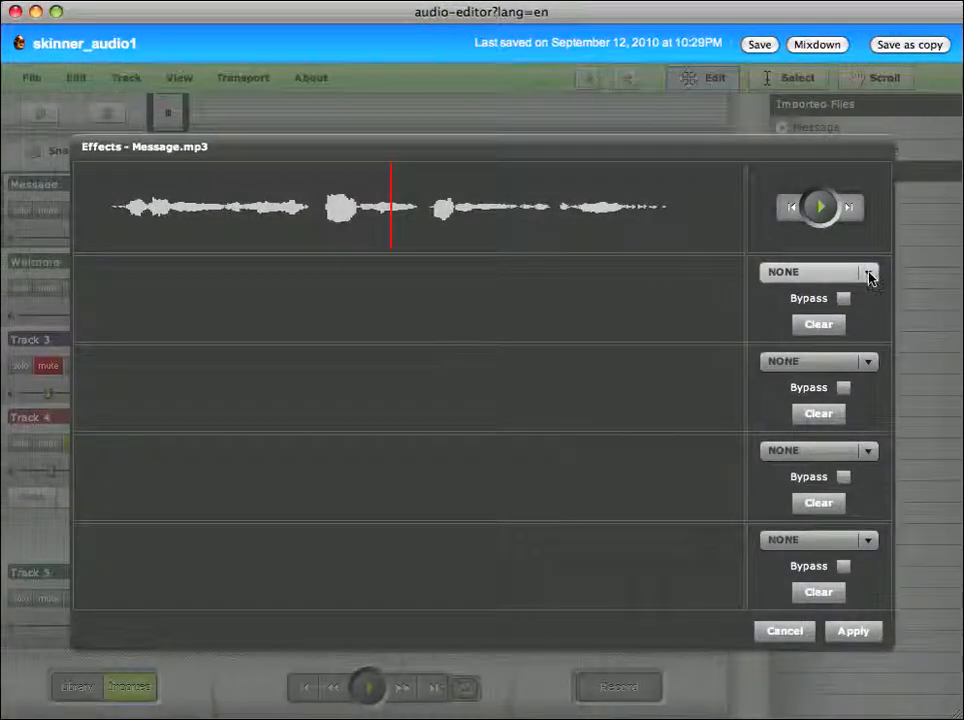
Step: Choose Reverb in the first effect slot and preview the Message clip with it
left_click(866, 272)
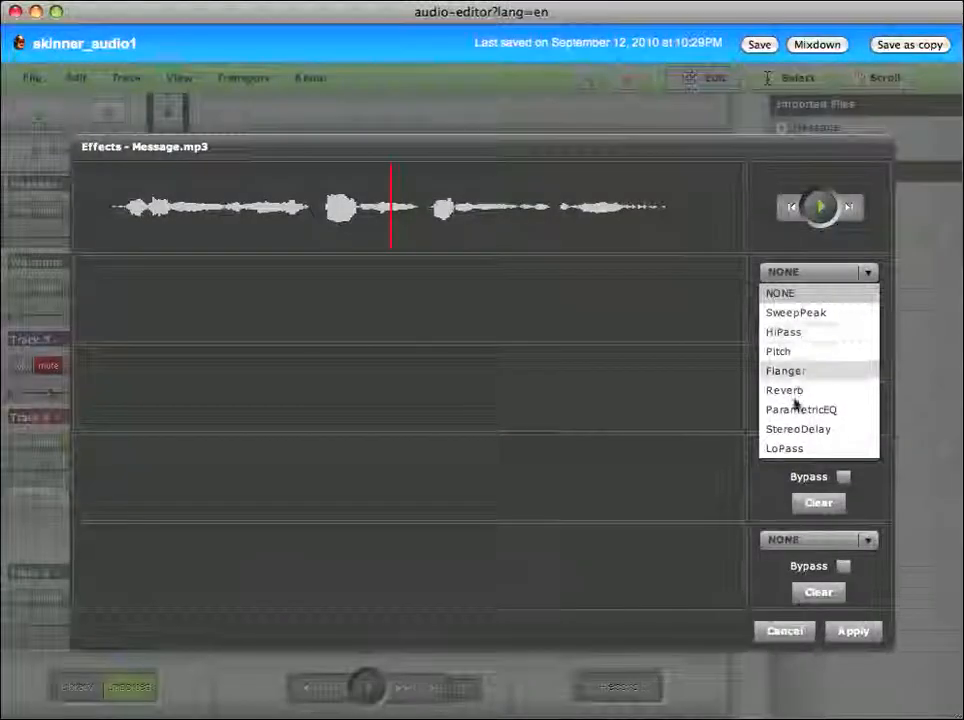
mouse_move(790, 360)
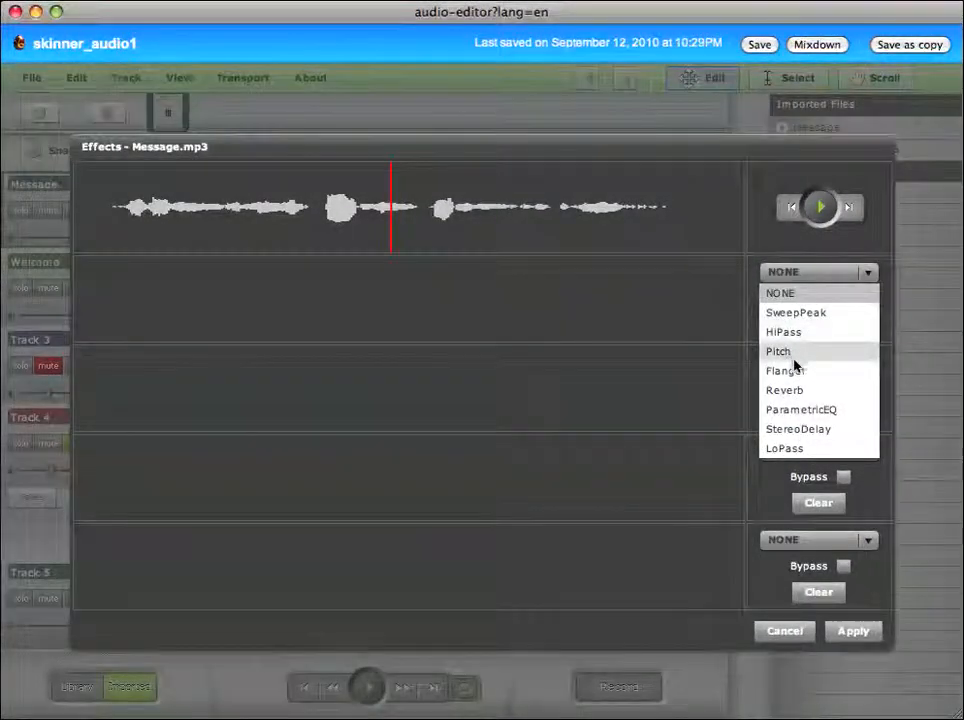
mouse_move(828, 410)
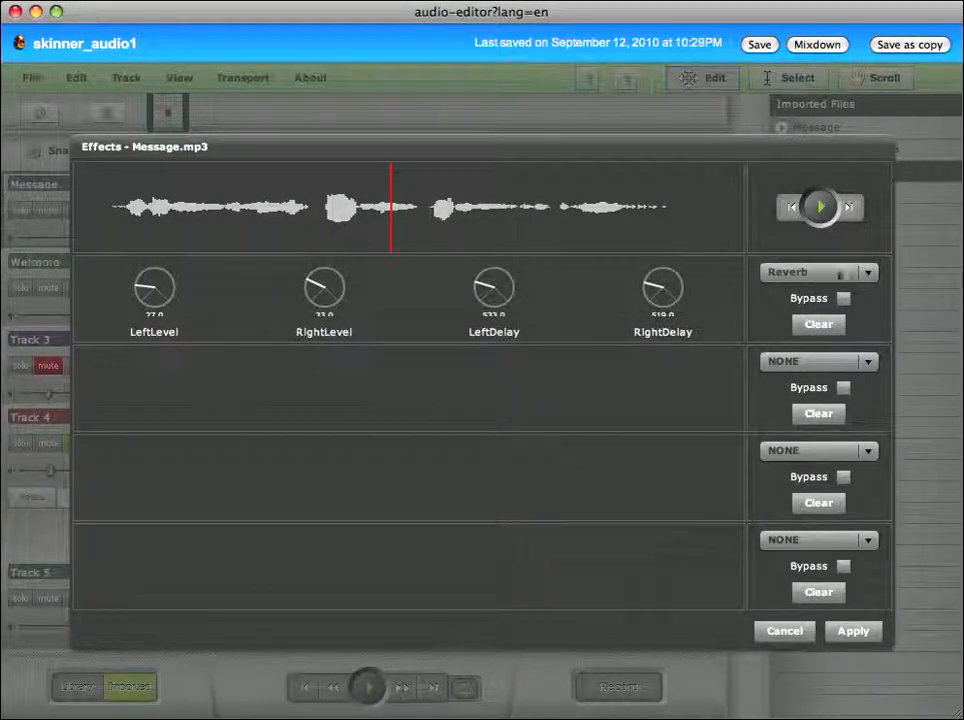
left_click(820, 206)
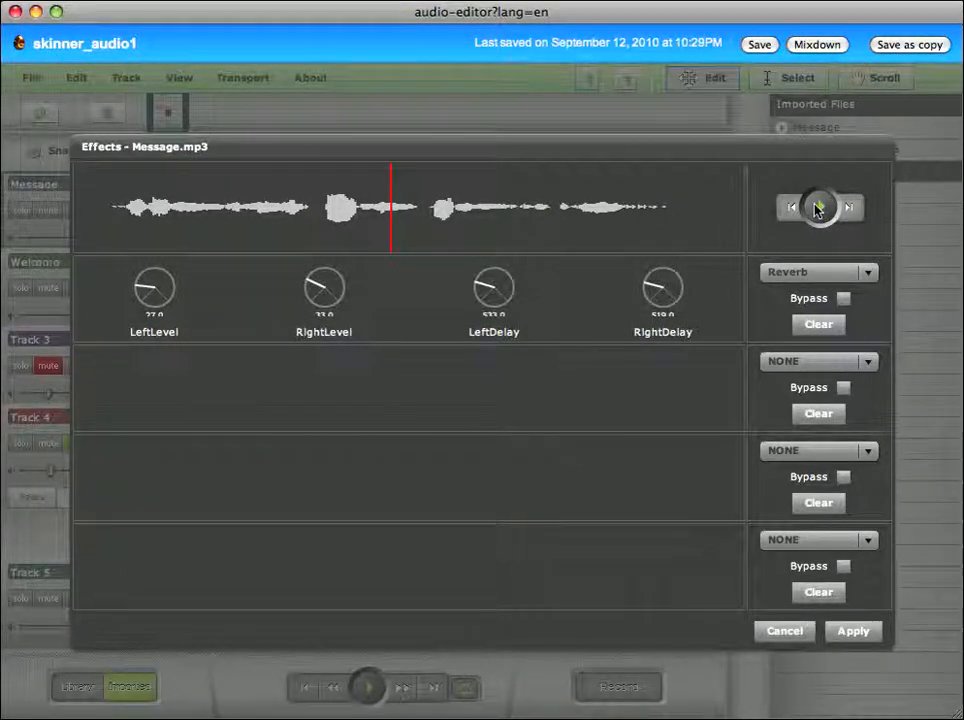
left_click(820, 206)
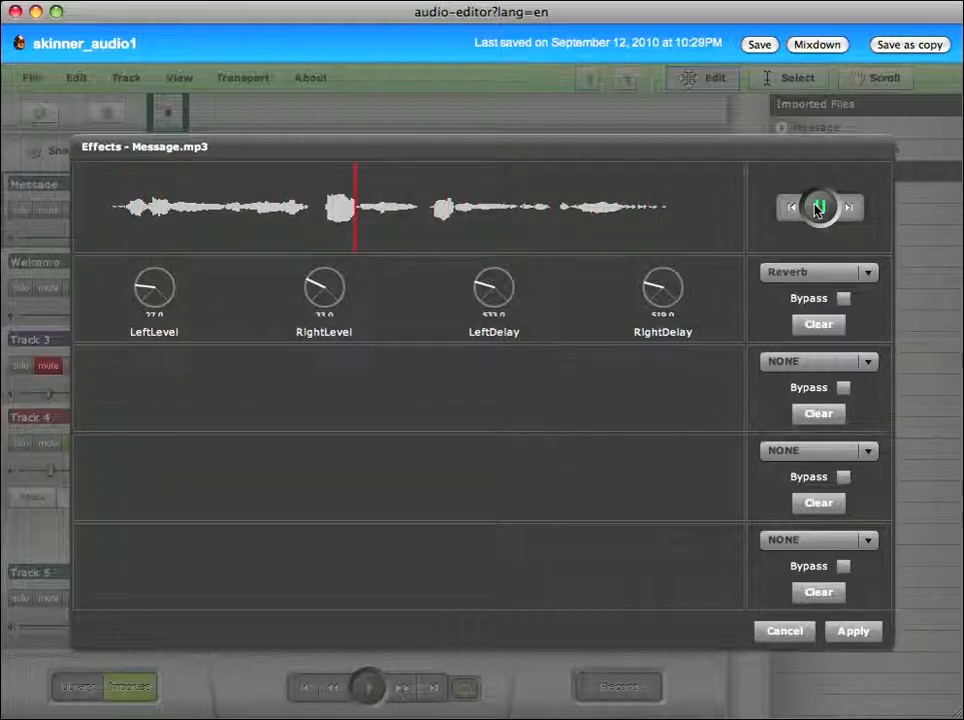
left_click(818, 206)
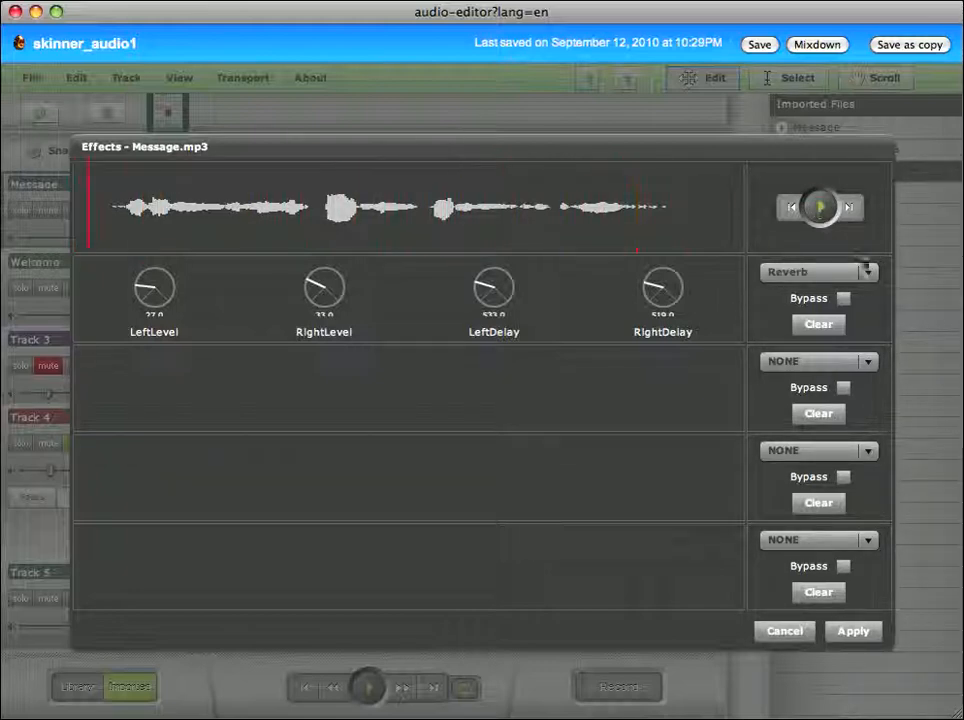
Step: Try Flanger and StereoDelay on the Message clip, then return the first slot to Reverb
left_click(866, 272)
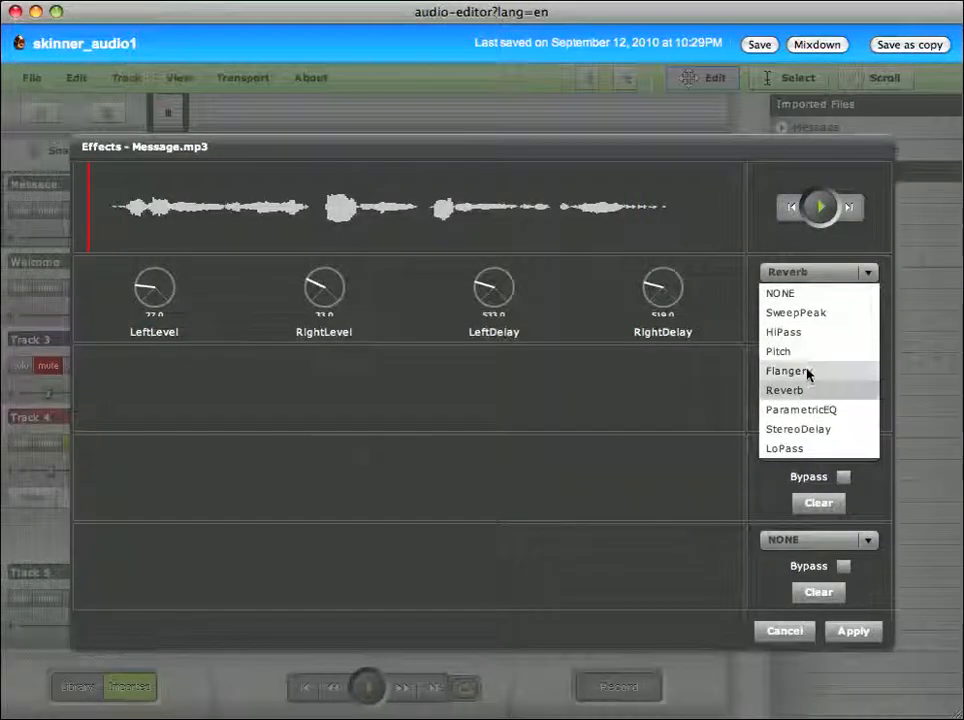
left_click(790, 370)
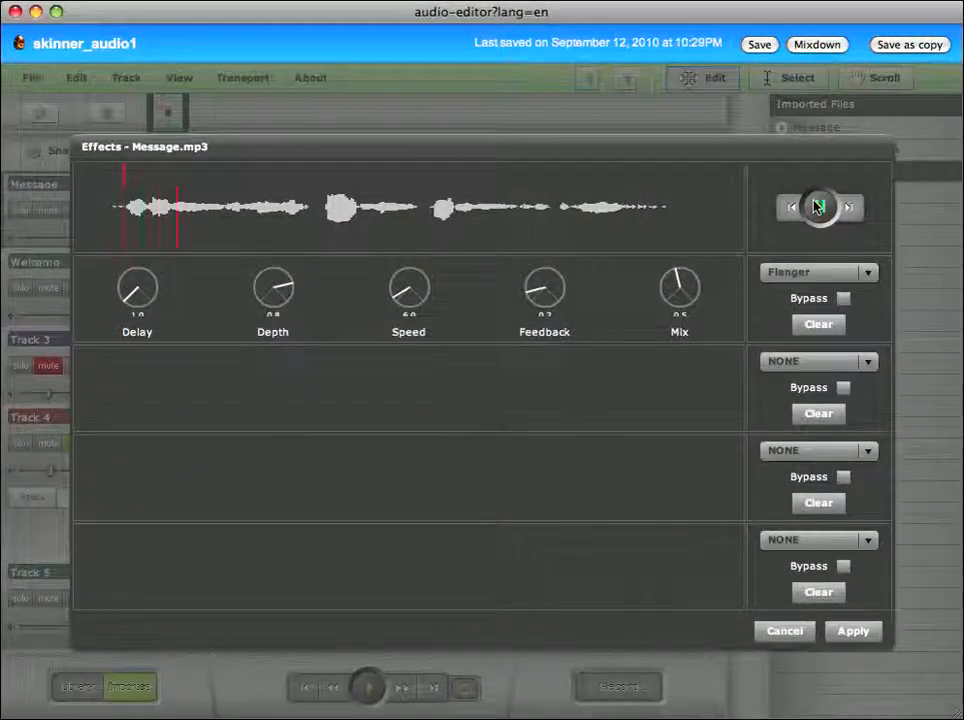
left_click(820, 206)
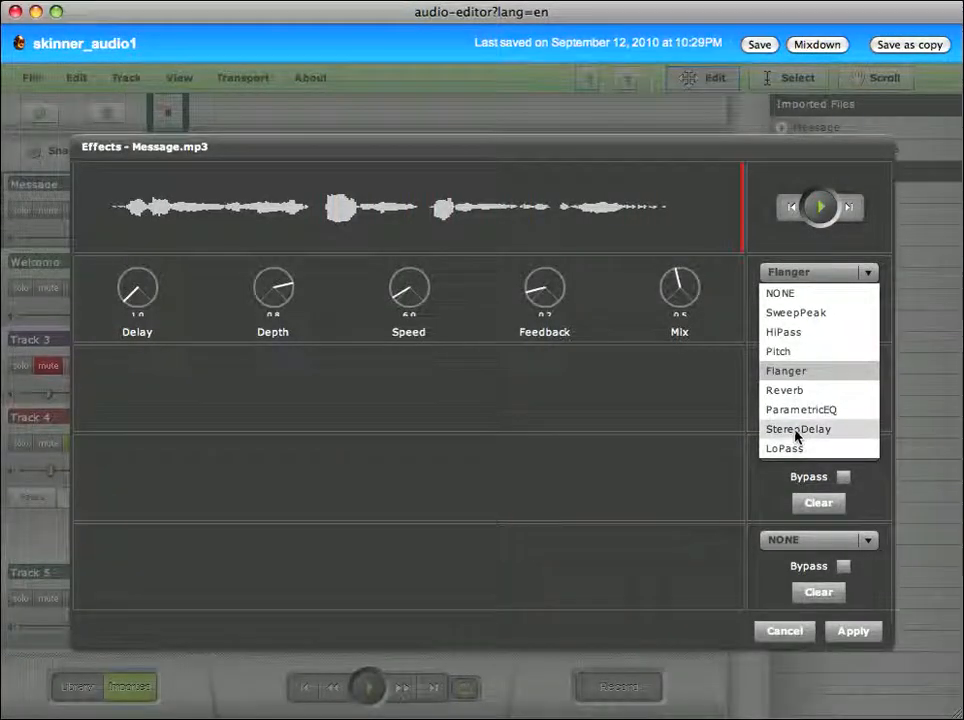
left_click(798, 428)
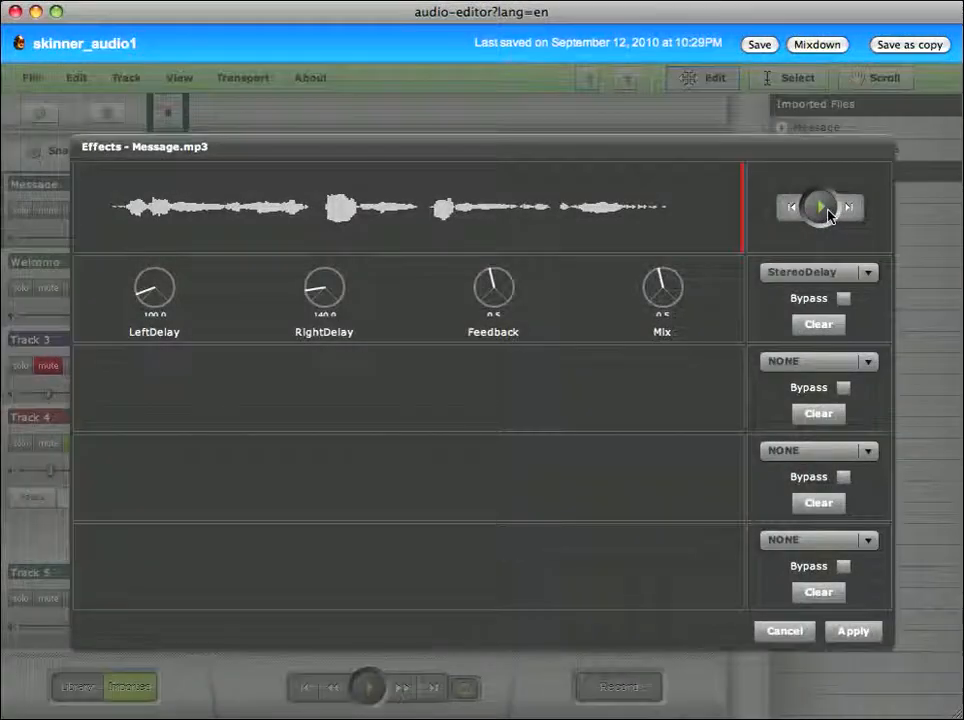
left_click(820, 206)
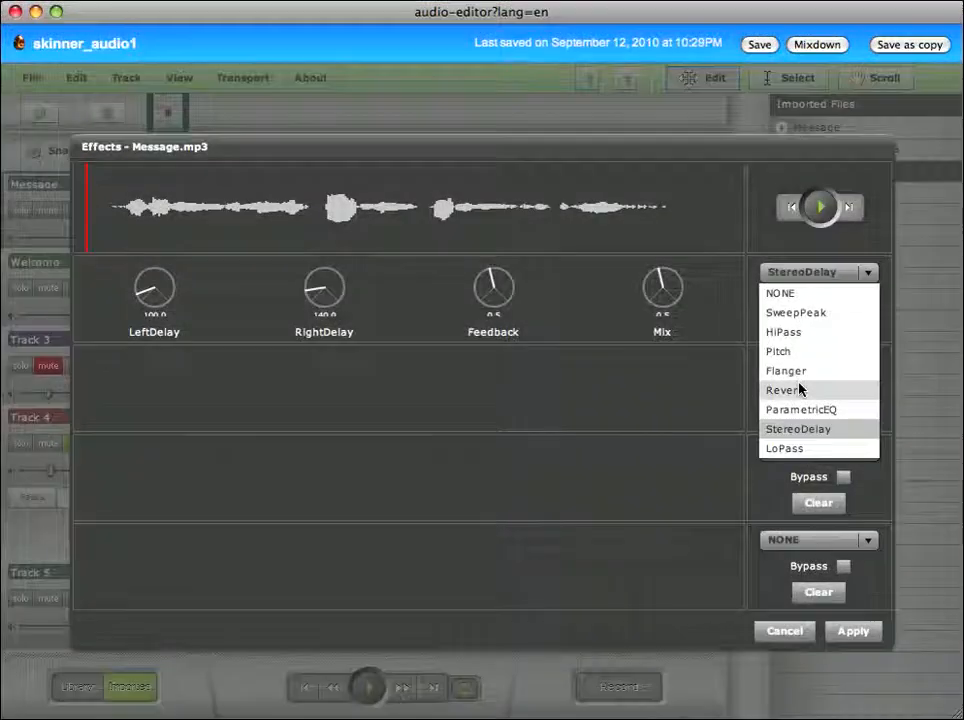
left_click(784, 390)
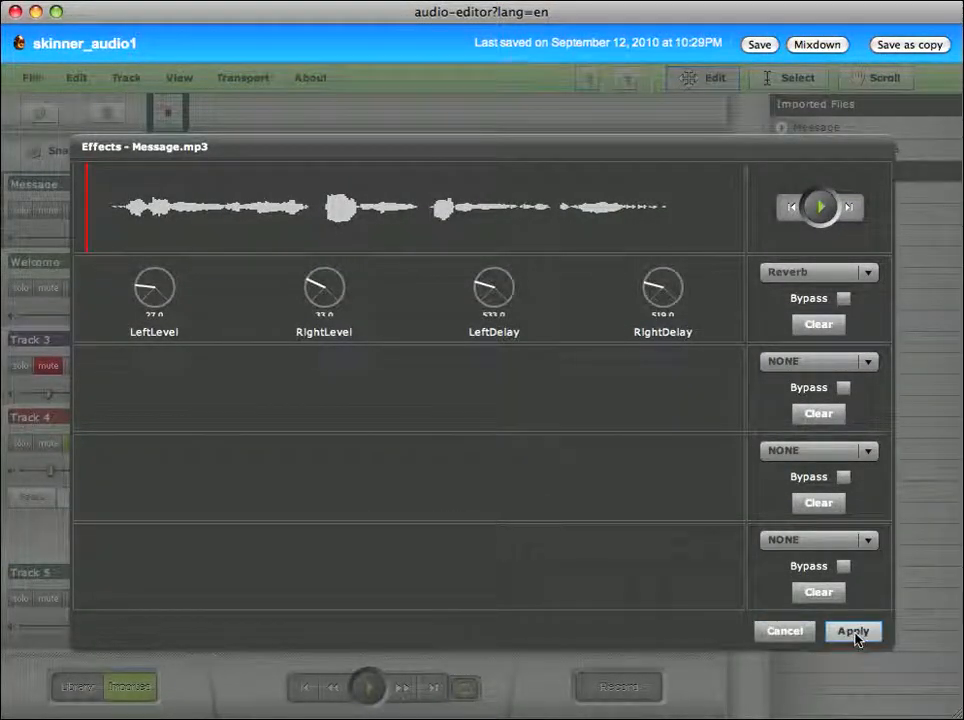
Step: Apply the Reverb to Message.mp3 and play the project on the timeline
left_click(852, 632)
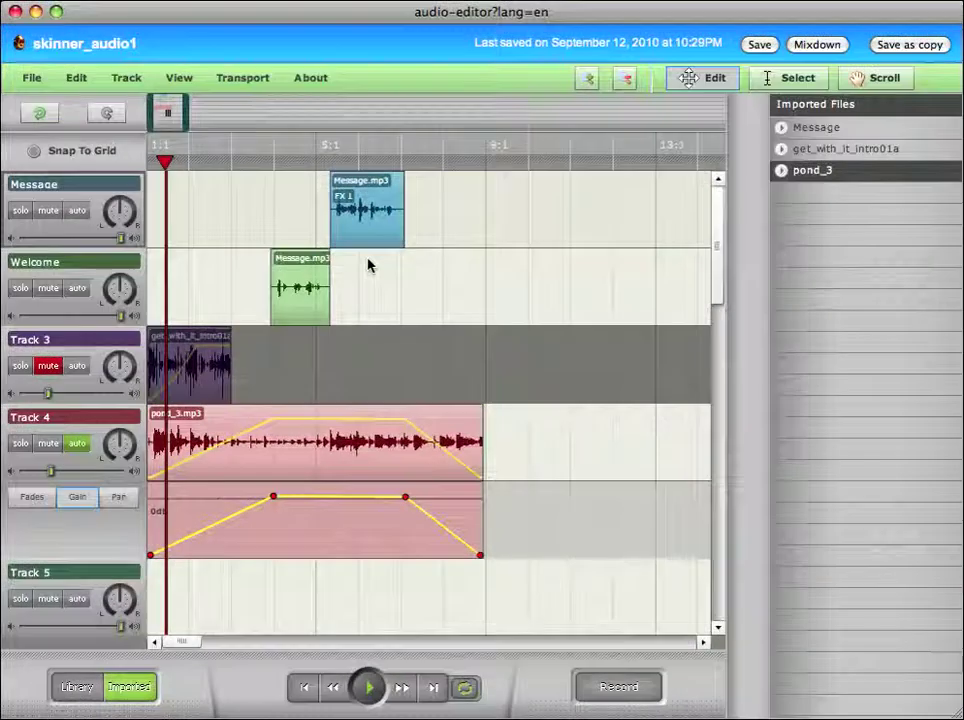
left_click(368, 688)
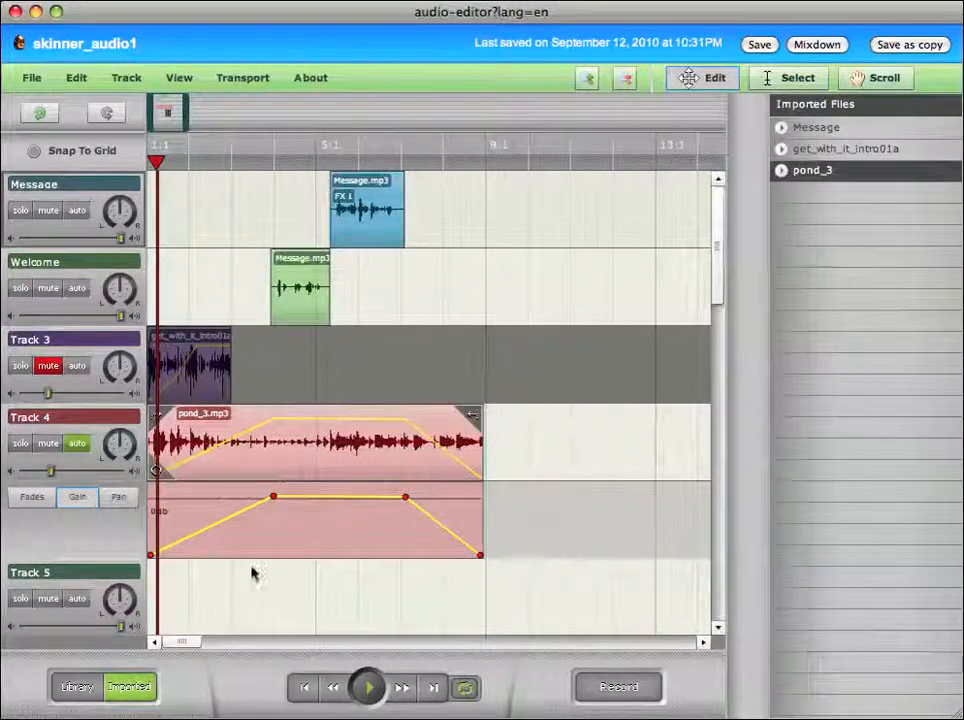
mouse_move(288, 452)
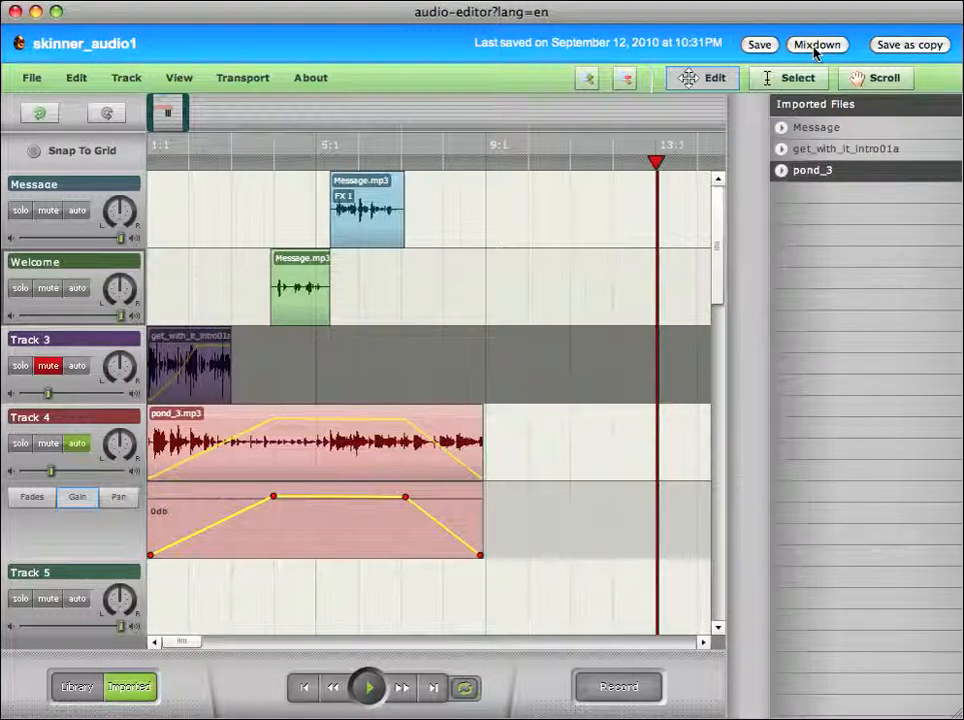
Step: Mix the project down into the 15-second skinner_audio1 creation
left_click(816, 44)
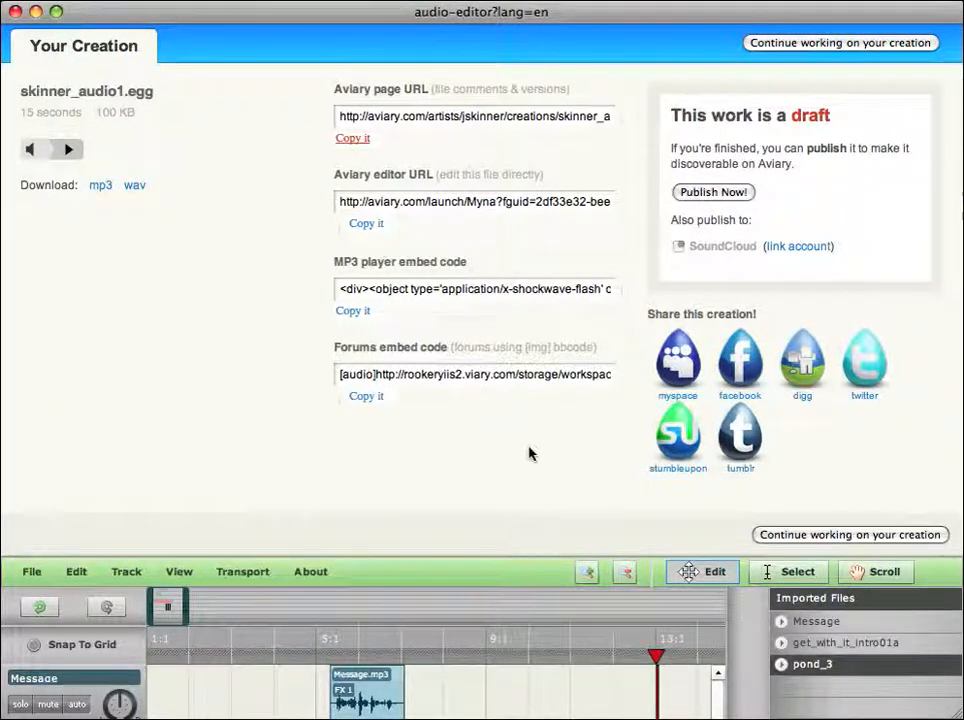
mouse_move(556, 468)
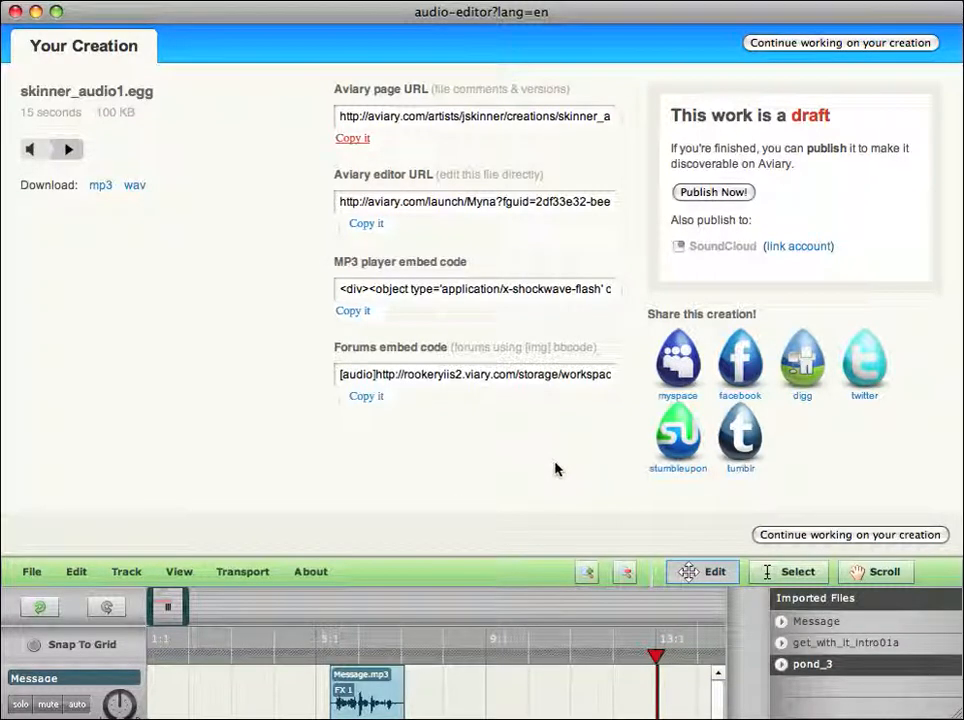
mouse_move(636, 368)
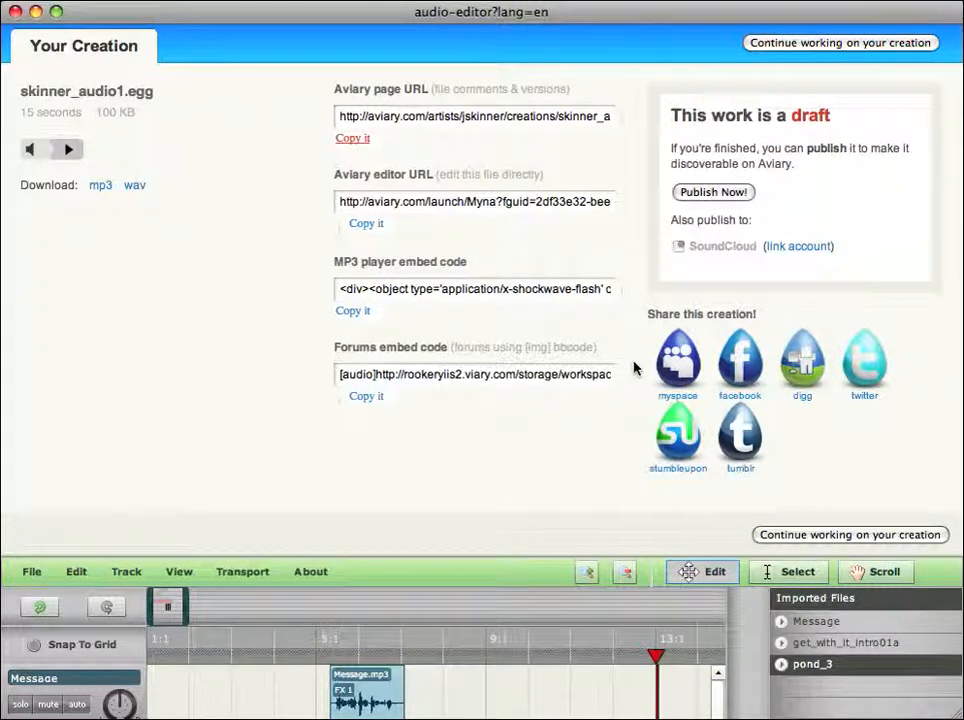
mouse_move(202, 328)
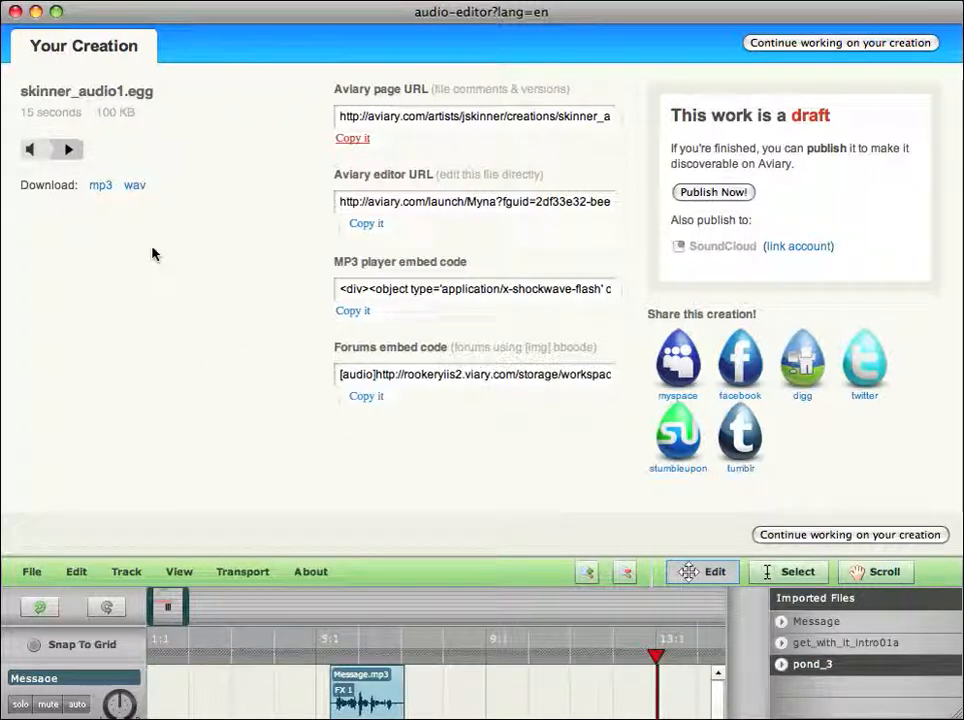
mouse_move(100, 188)
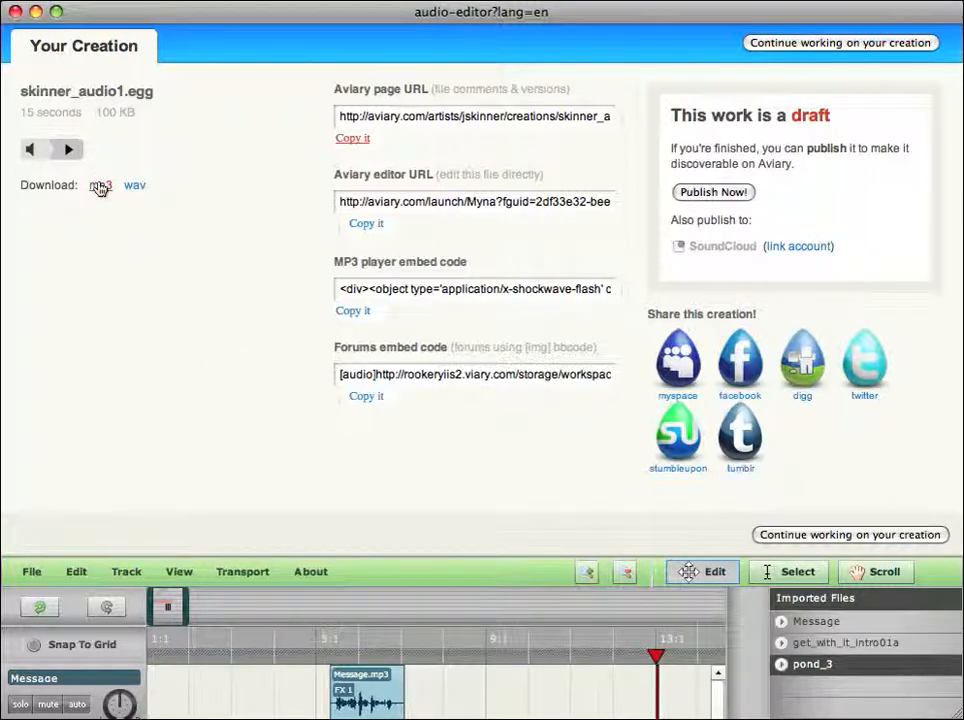
Step: Download the mixdown as skinner_audio1.mp3 to the Desktop and return to the timeline
left_click(100, 184)
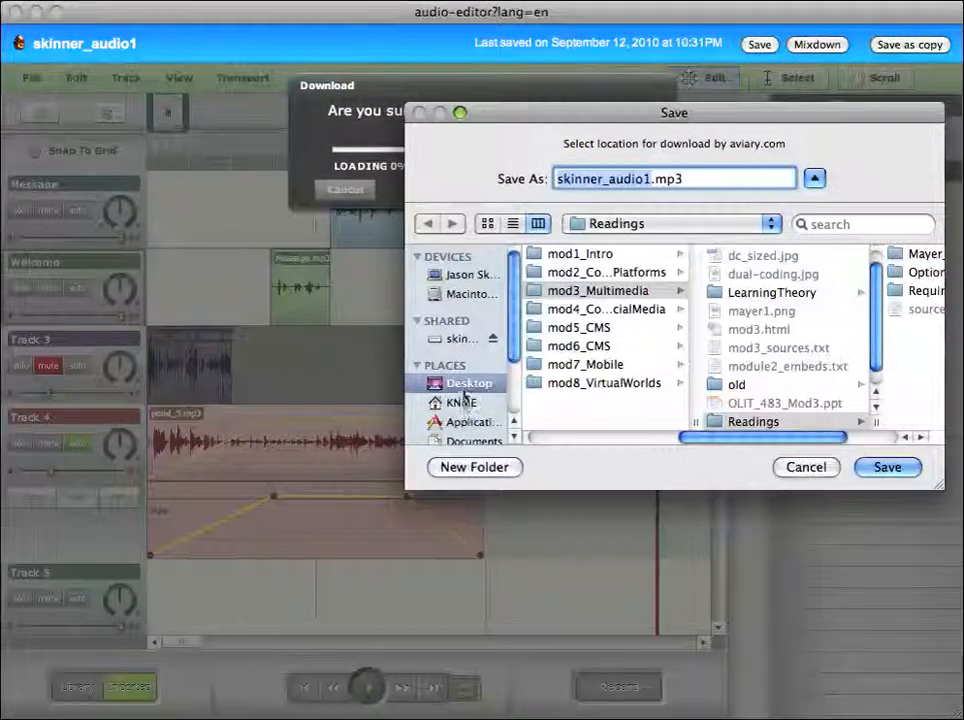
left_click(468, 384)
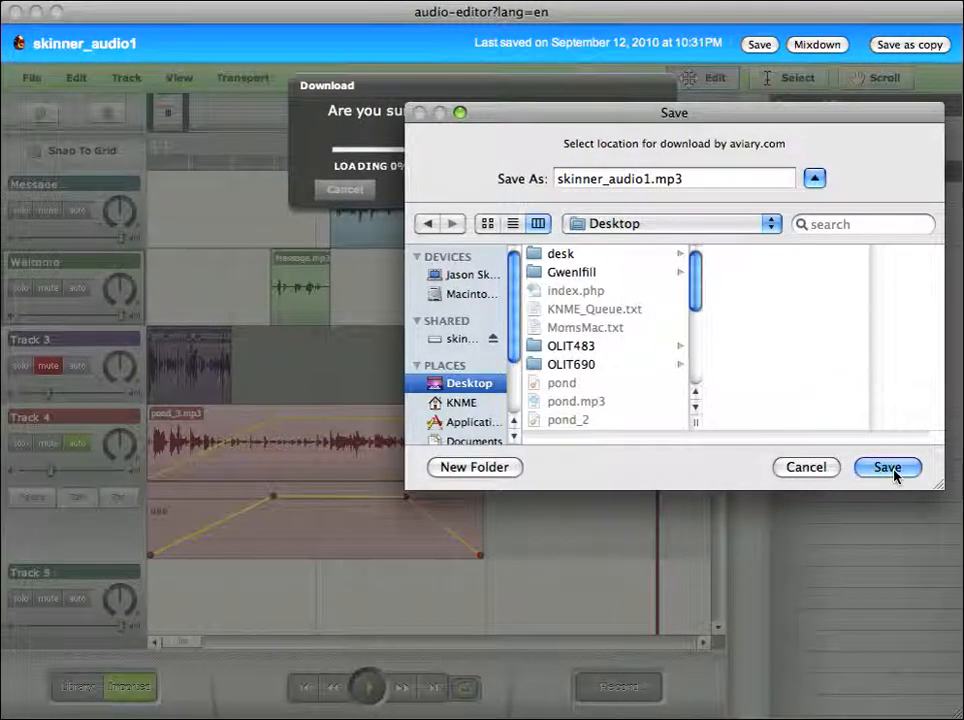
left_click(886, 468)
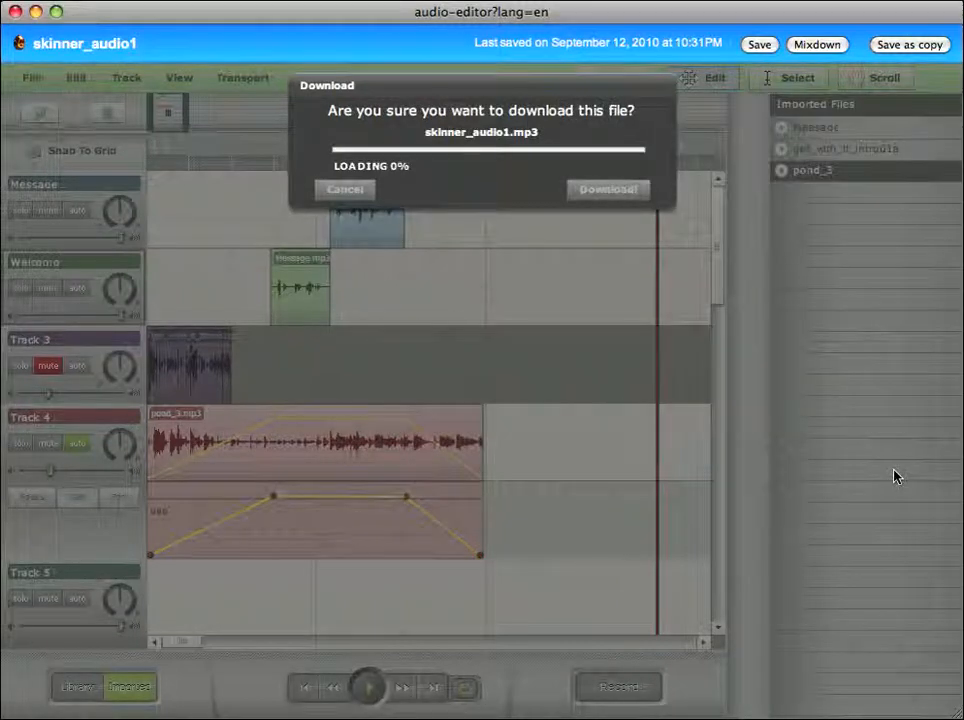
left_click(344, 188)
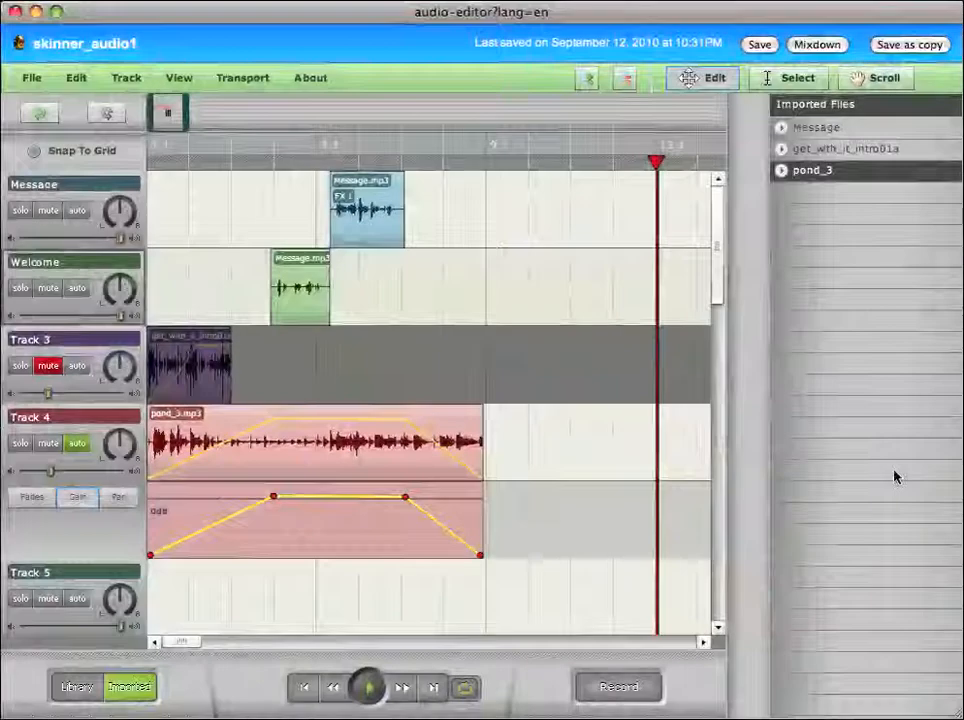